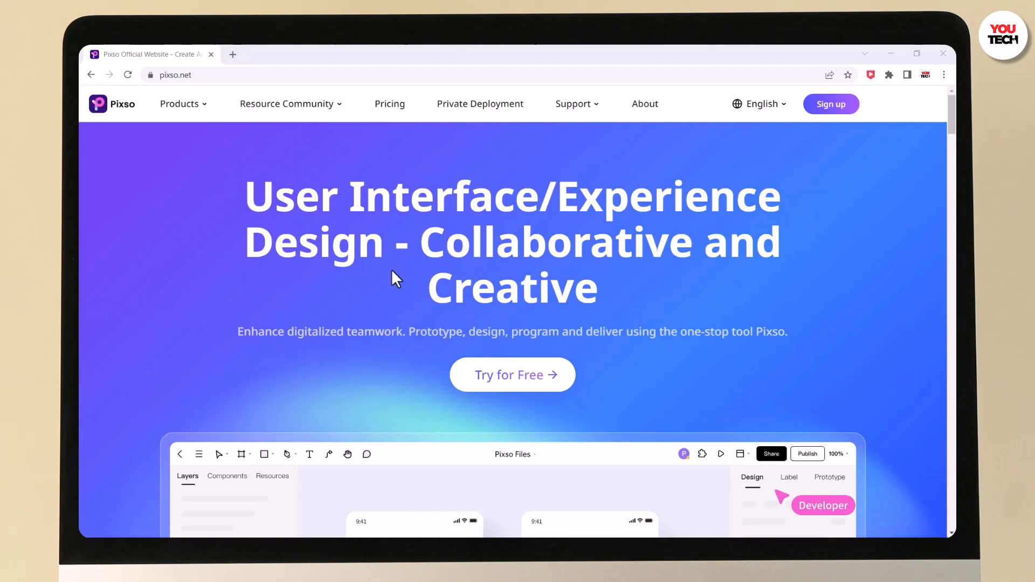
mouse_move(110, 162)
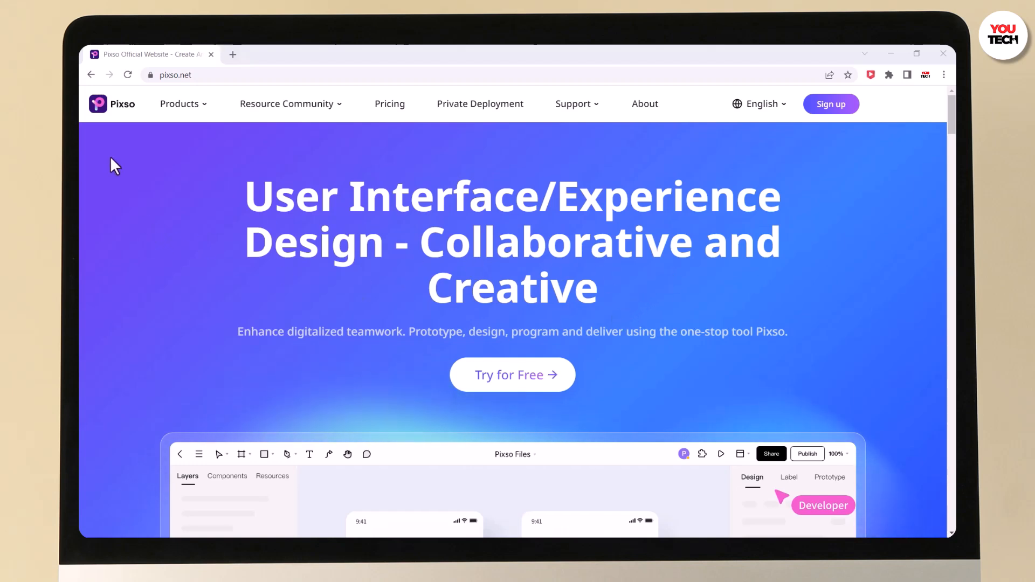
mouse_move(273, 360)
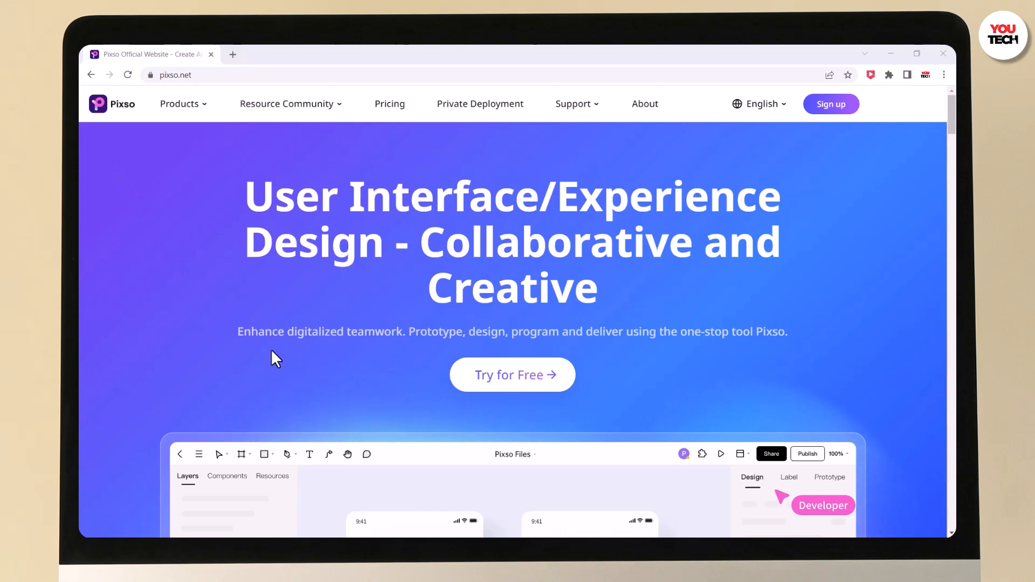
Start using Pixso for free to reach Recents, then open the Community page of shared works.
scroll(down, 3)
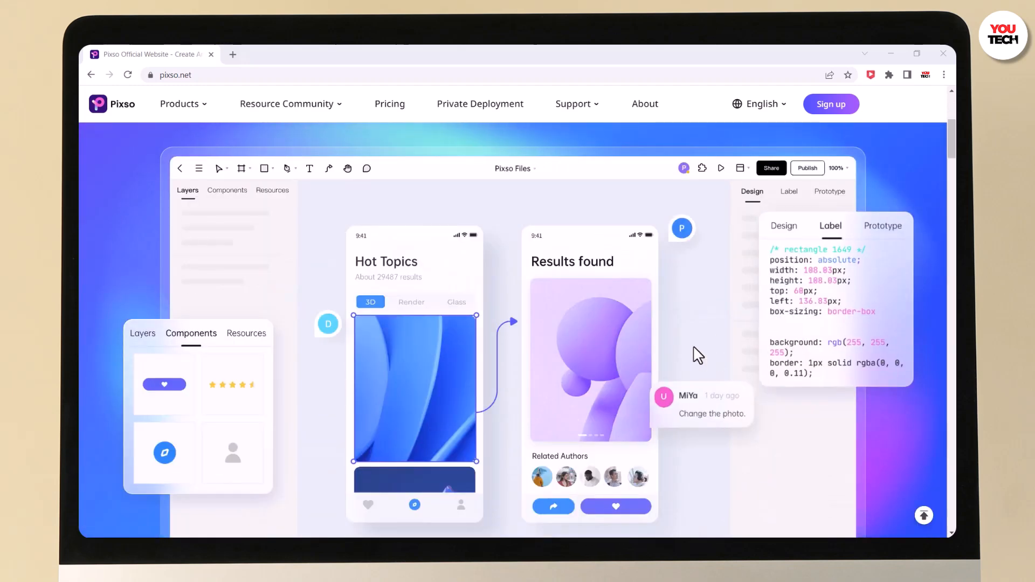
mouse_move(666, 342)
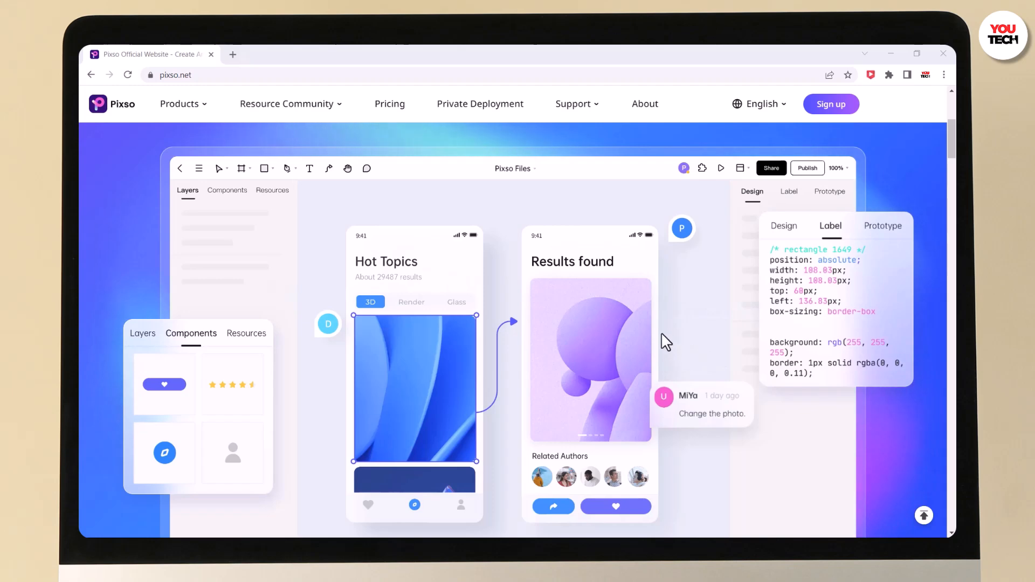
scroll(down, 3)
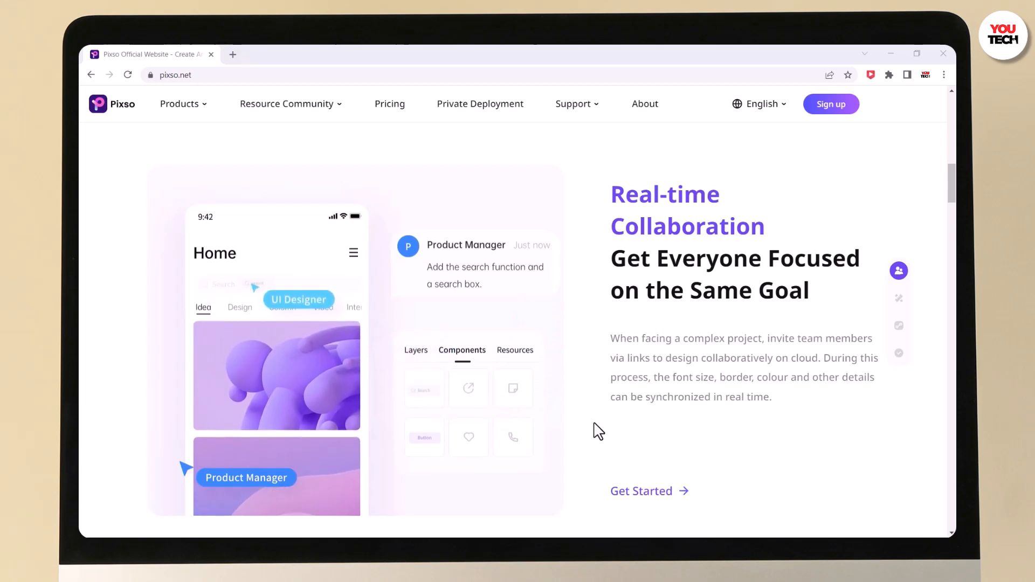
scroll(down, 3)
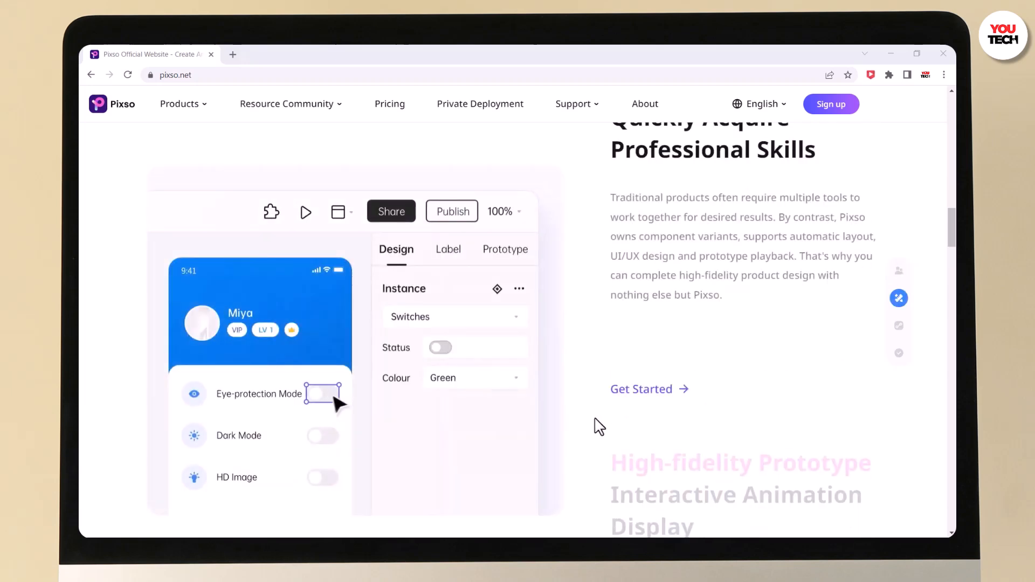
click(323, 395)
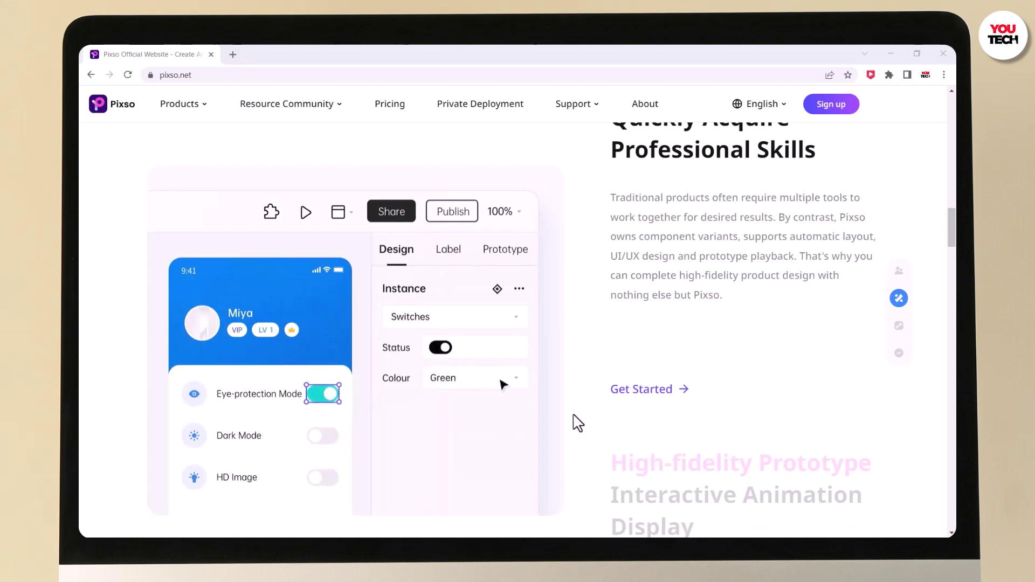
scroll(down, 3)
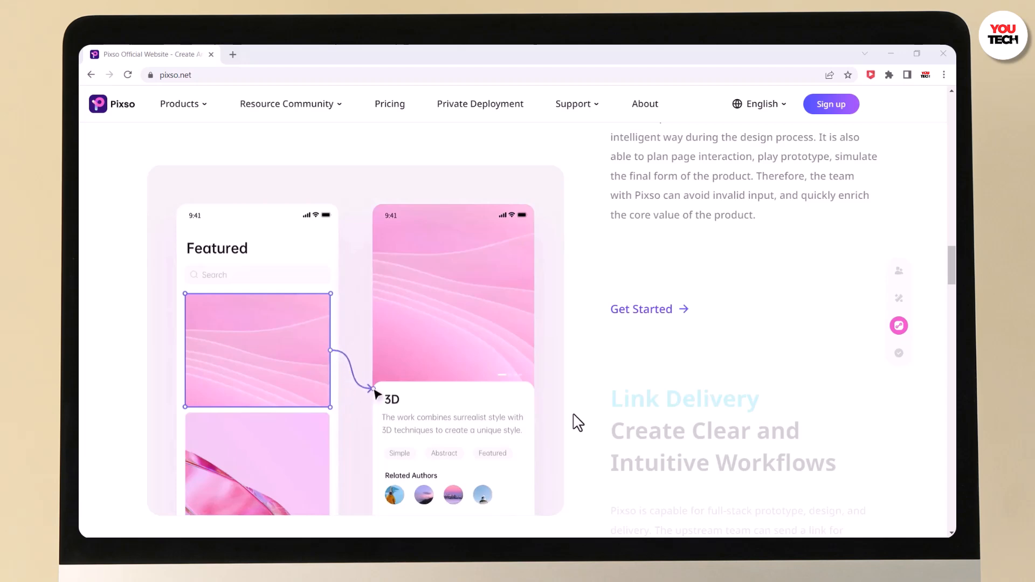
scroll(down, 3)
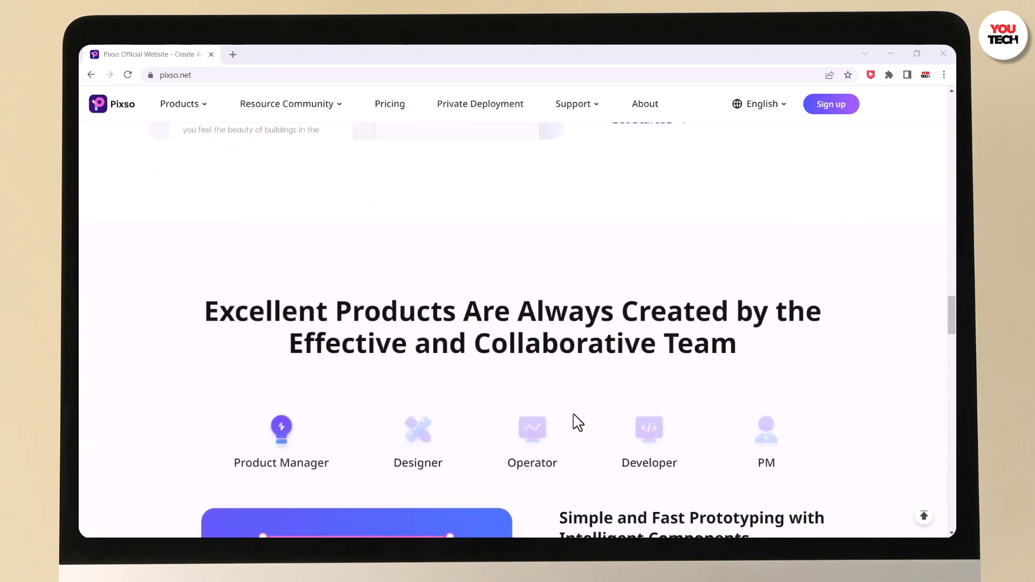
scroll(down, 3)
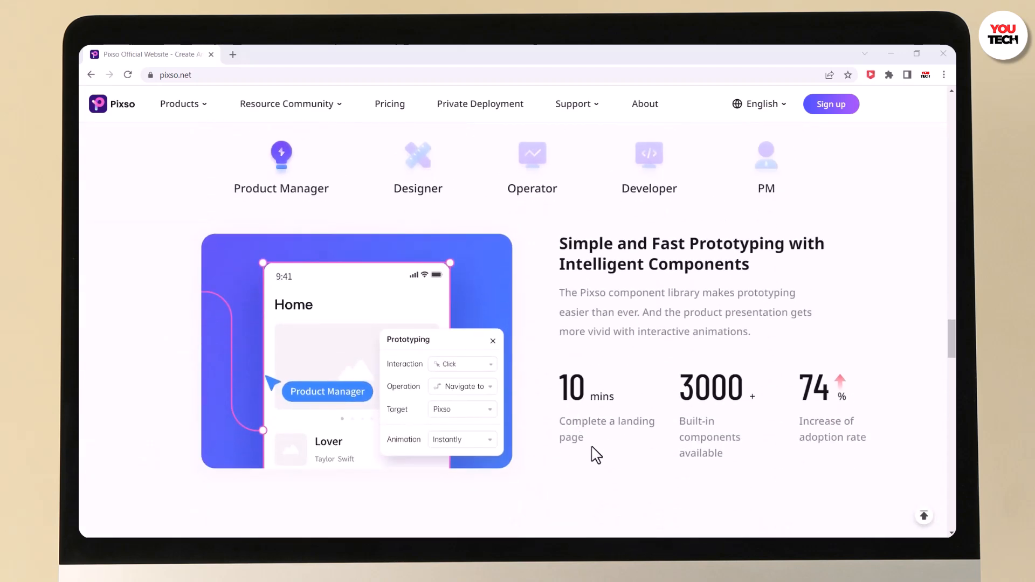
scroll(down, 3)
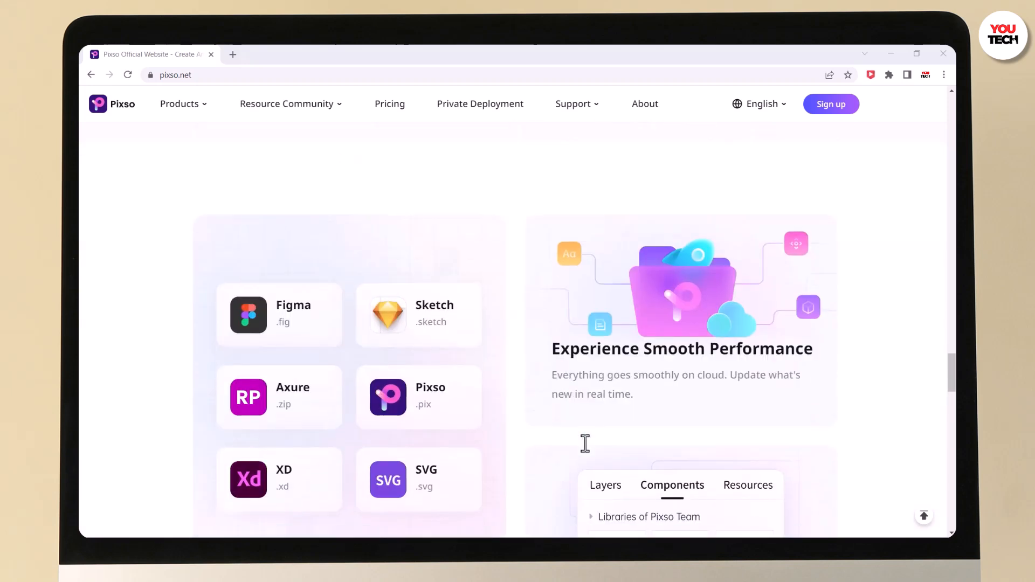
scroll(down, 3)
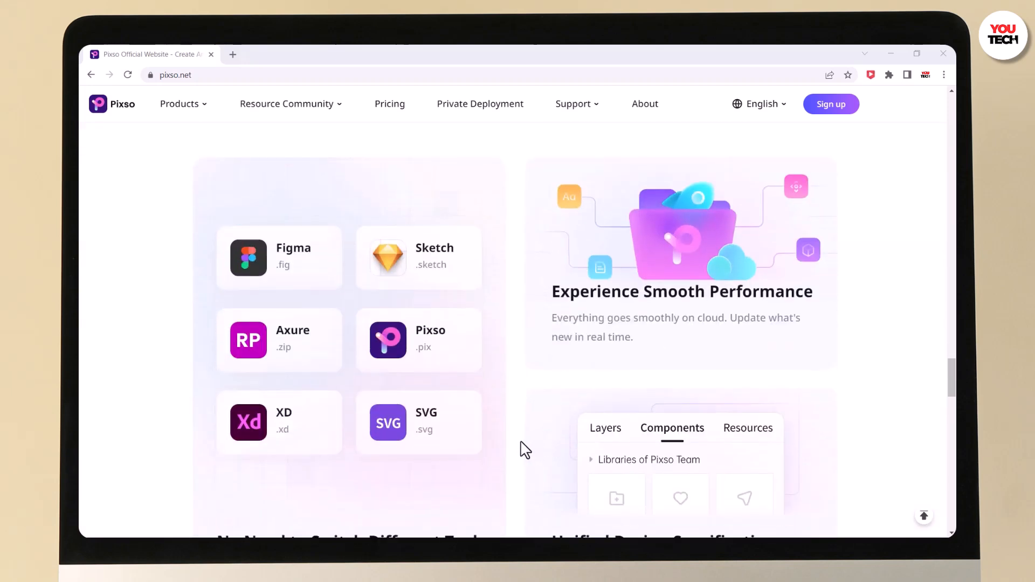
scroll(down, 3)
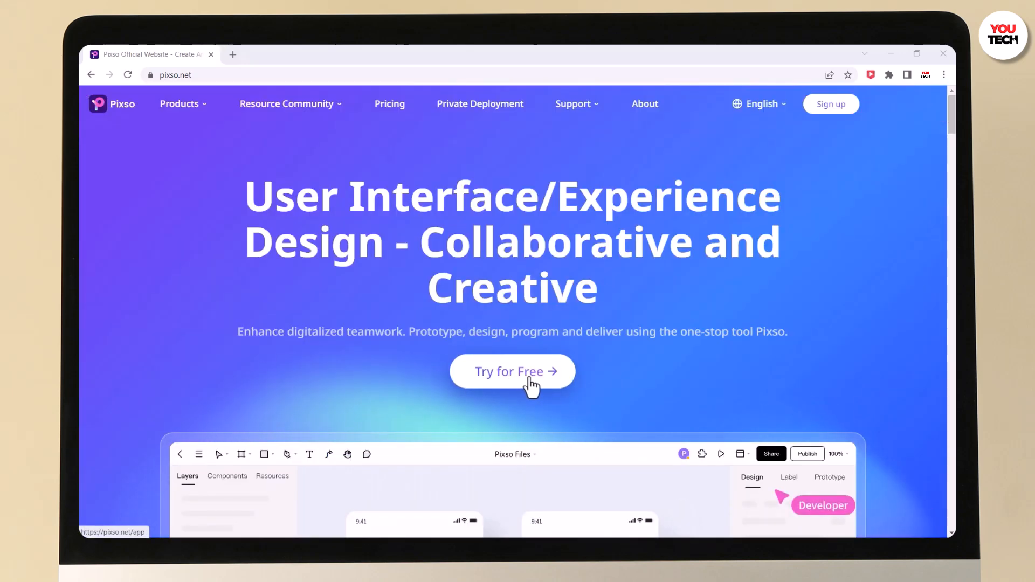
click(512, 371)
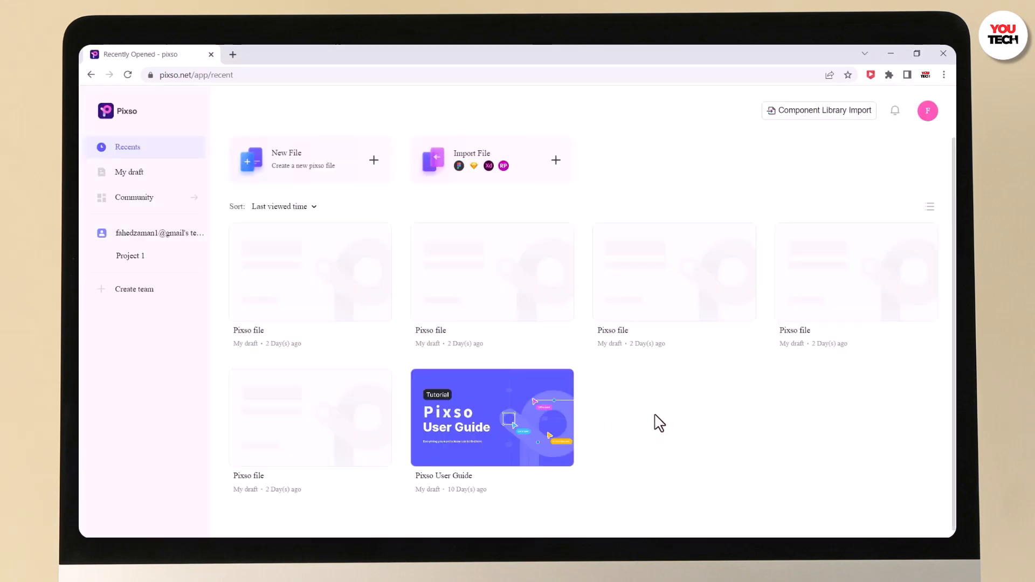
mouse_move(554, 166)
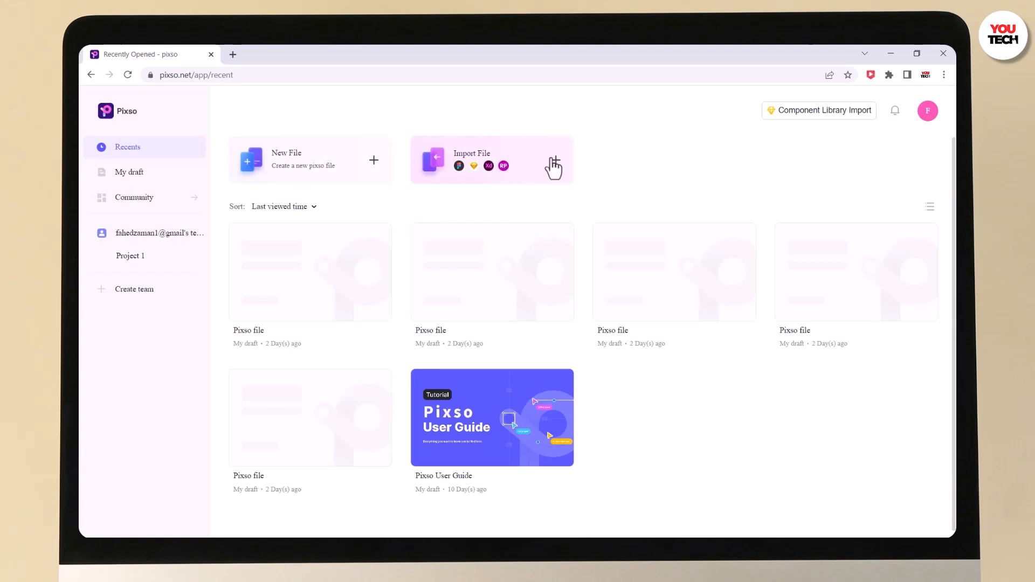
click(555, 159)
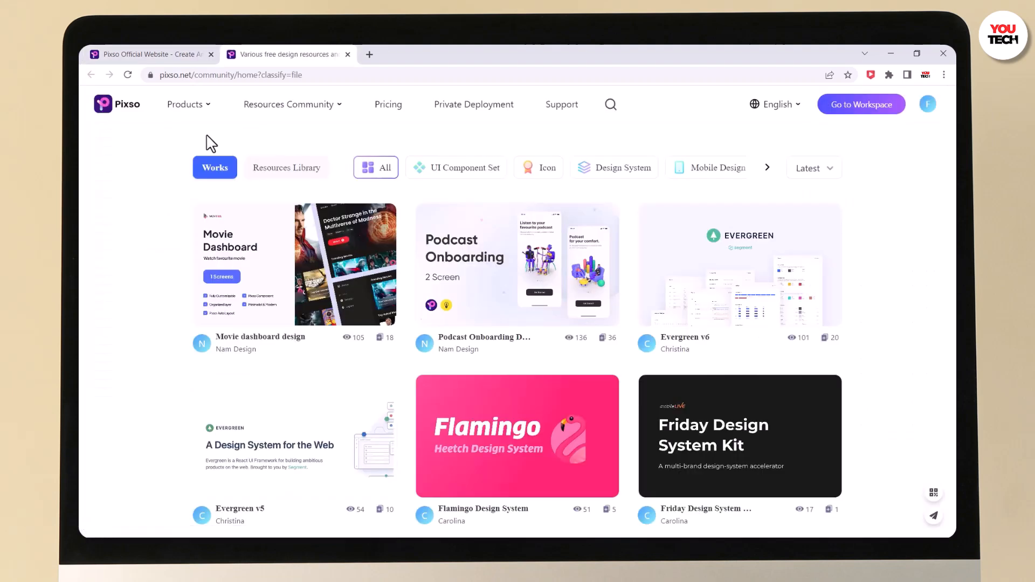
mouse_move(875, 297)
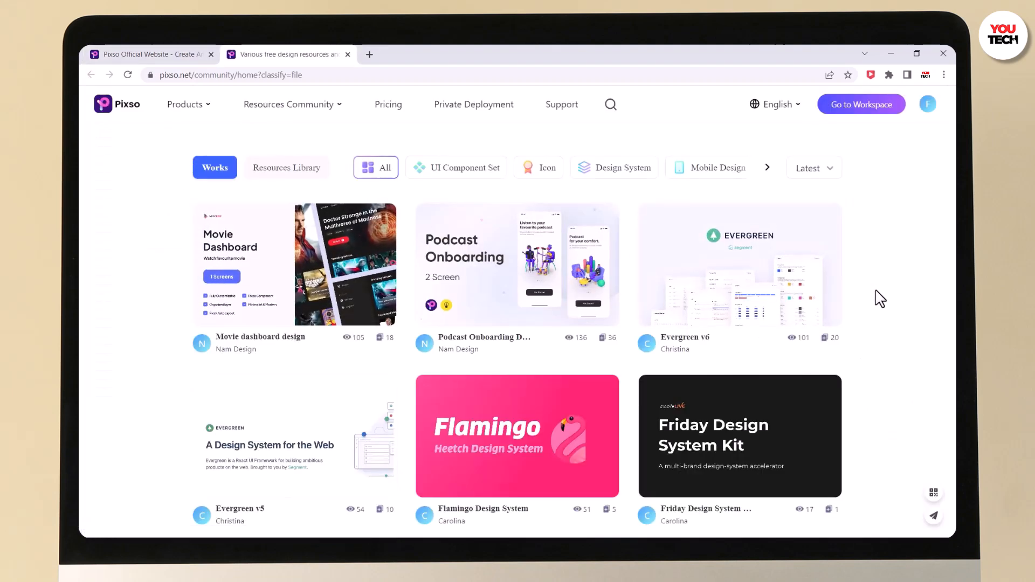
Browse the Works gallery and open the Venus Design System resource page.
scroll(down, 3)
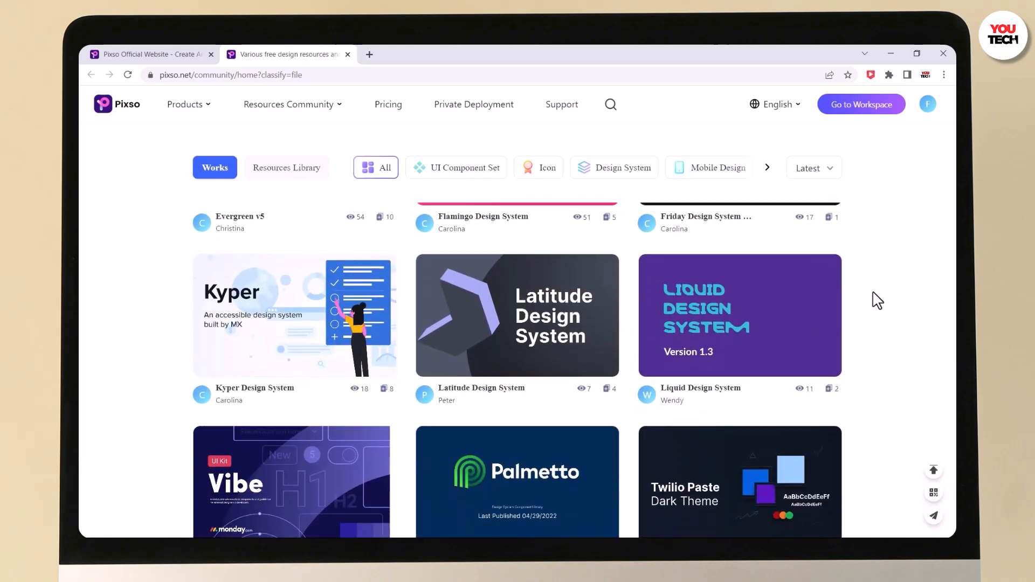
scroll(down, 3)
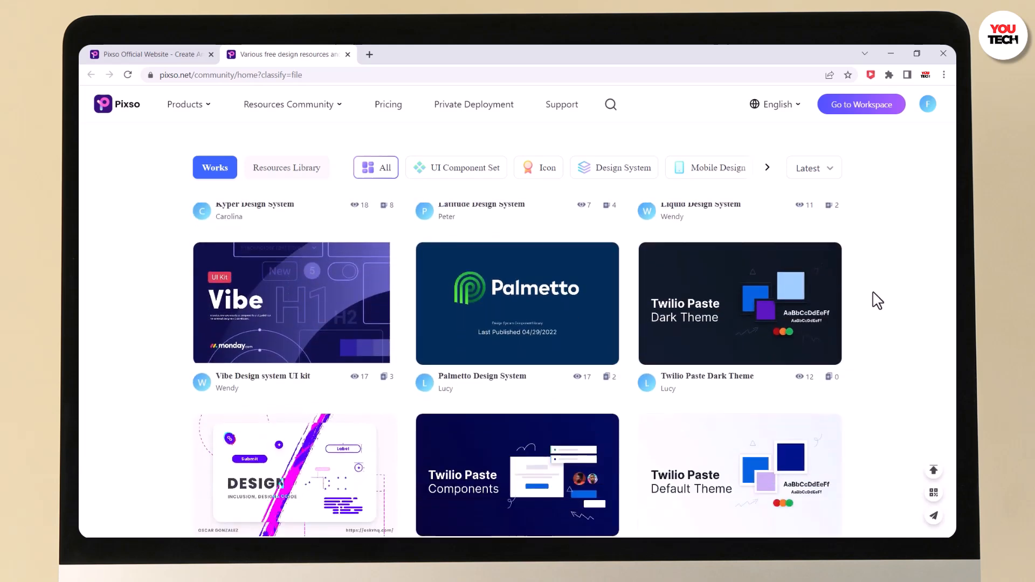
scroll(down, 3)
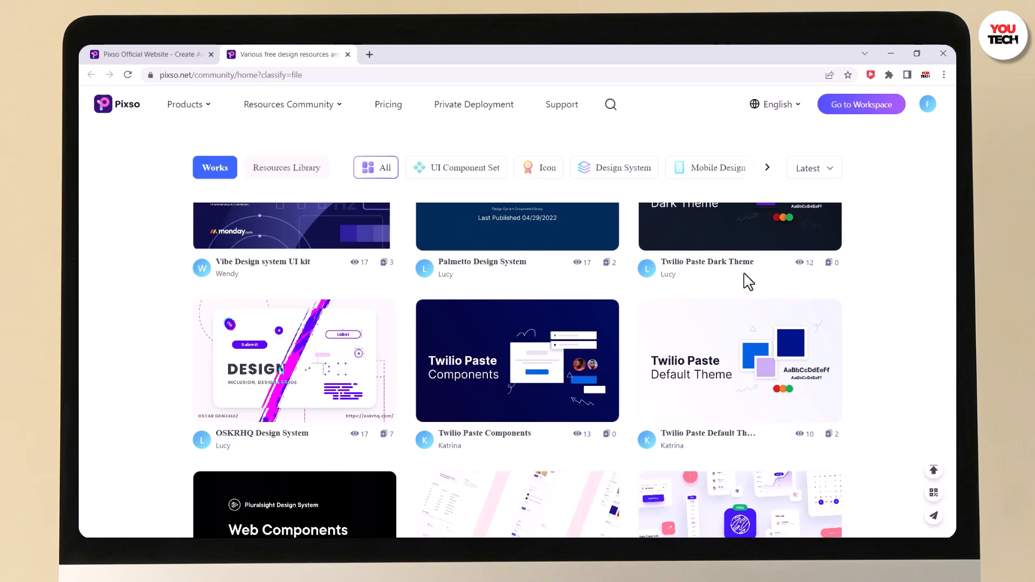
scroll(down, 3)
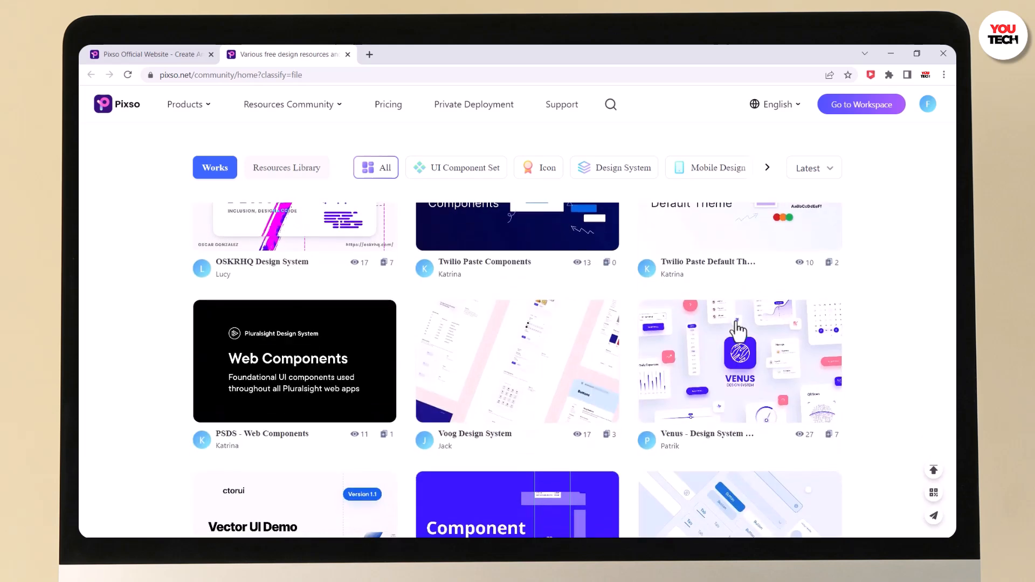
click(739, 360)
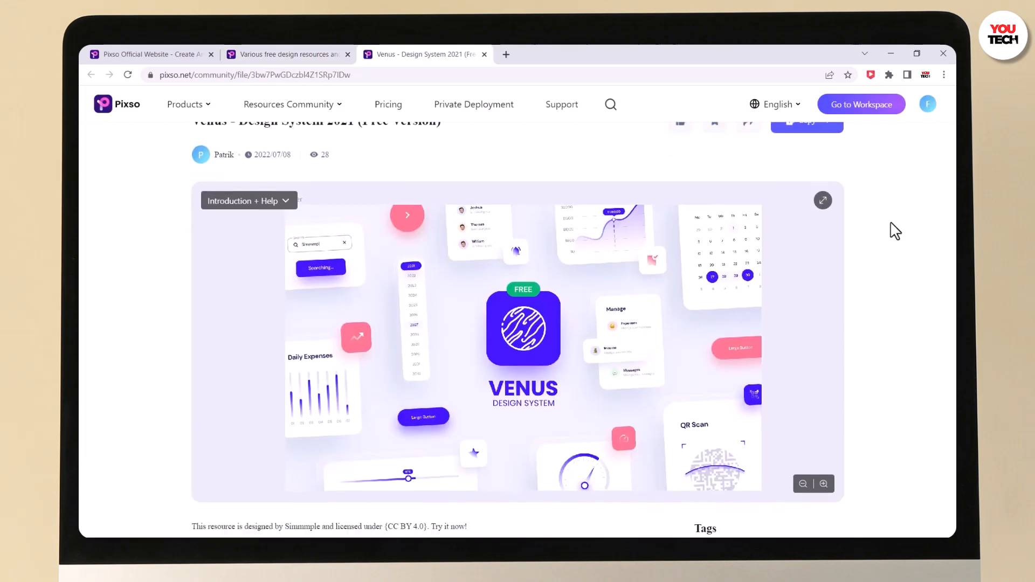
scroll(down, 3)
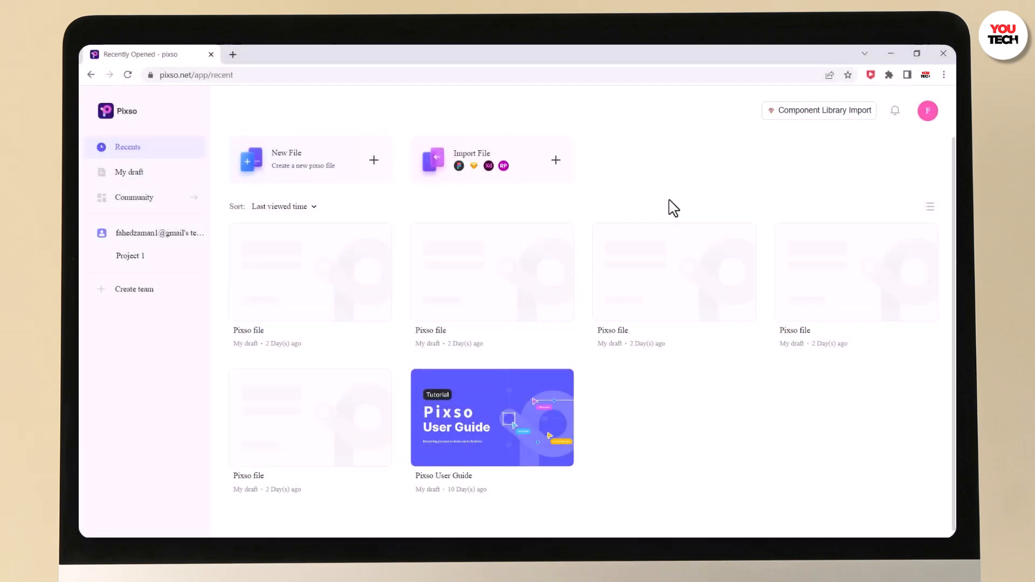
Create a new file and quickly add a Webpage (1024 × 1024) frame to the canvas.
click(306, 159)
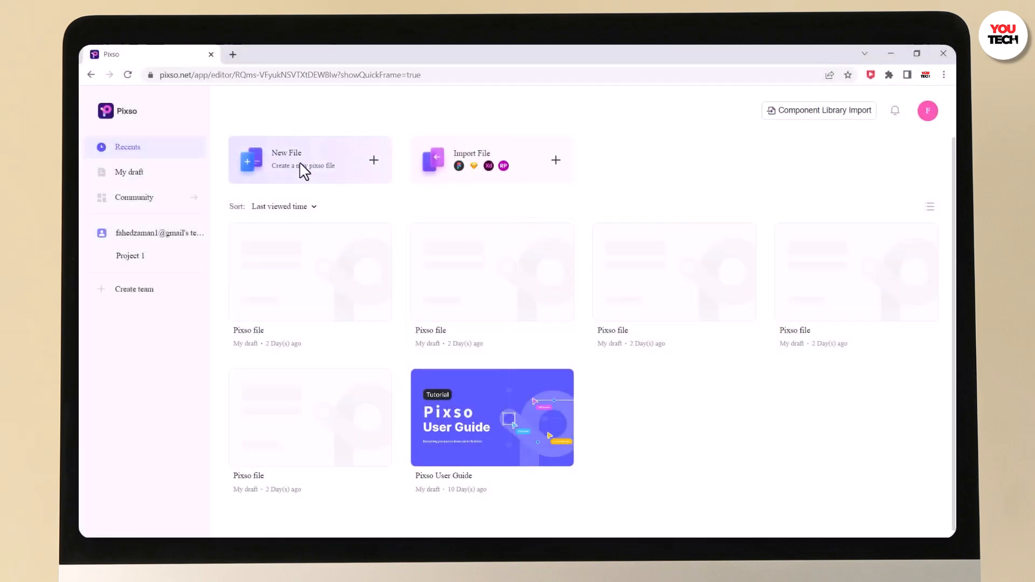
click(309, 160)
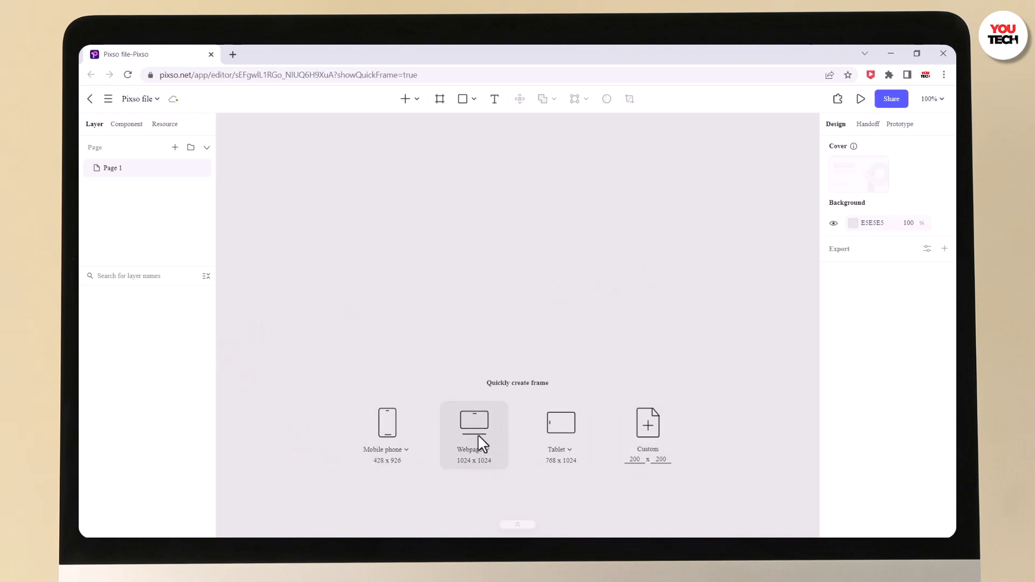
click(473, 423)
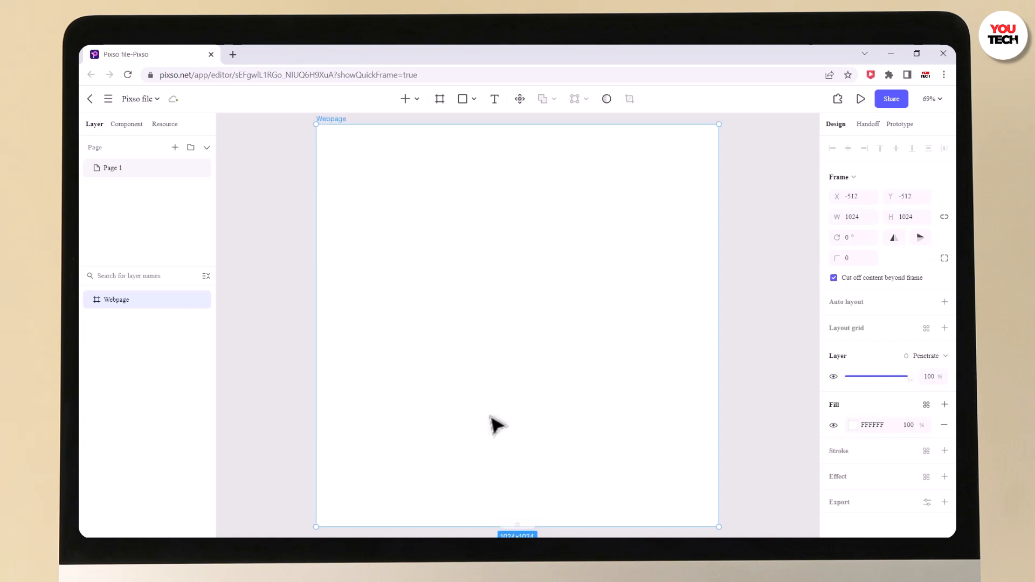
mouse_move(855, 331)
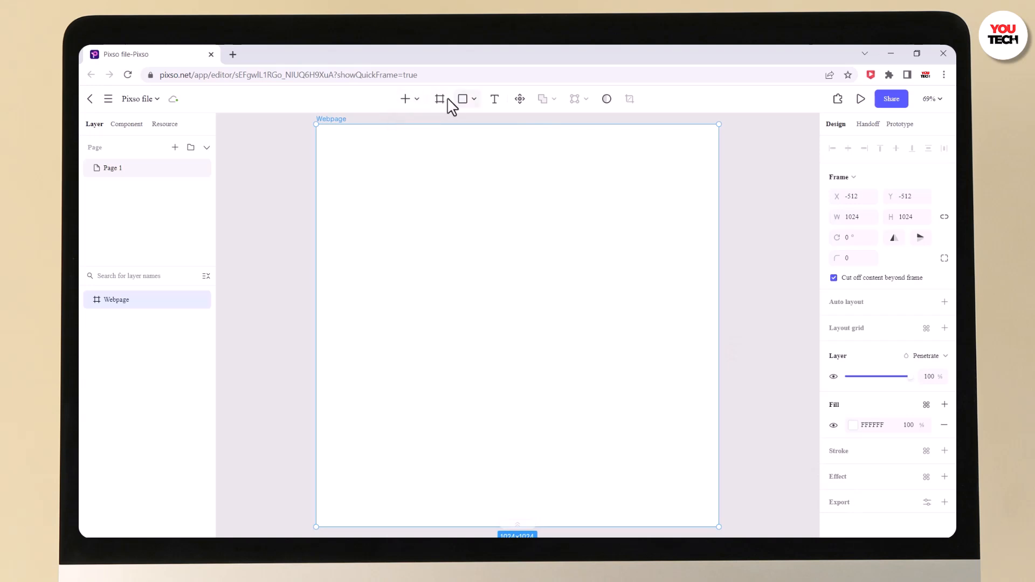
mouse_move(419, 104)
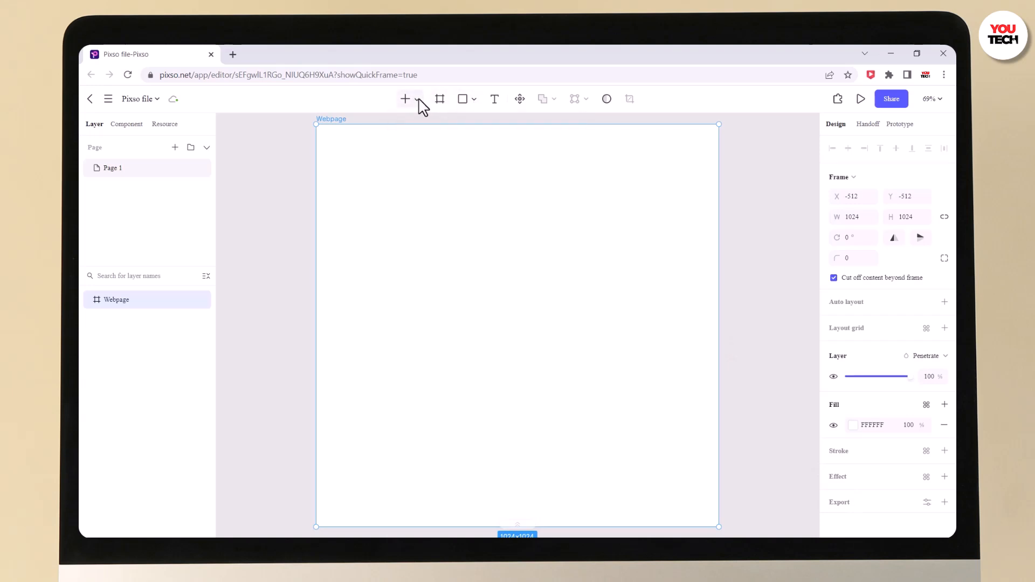
click(416, 98)
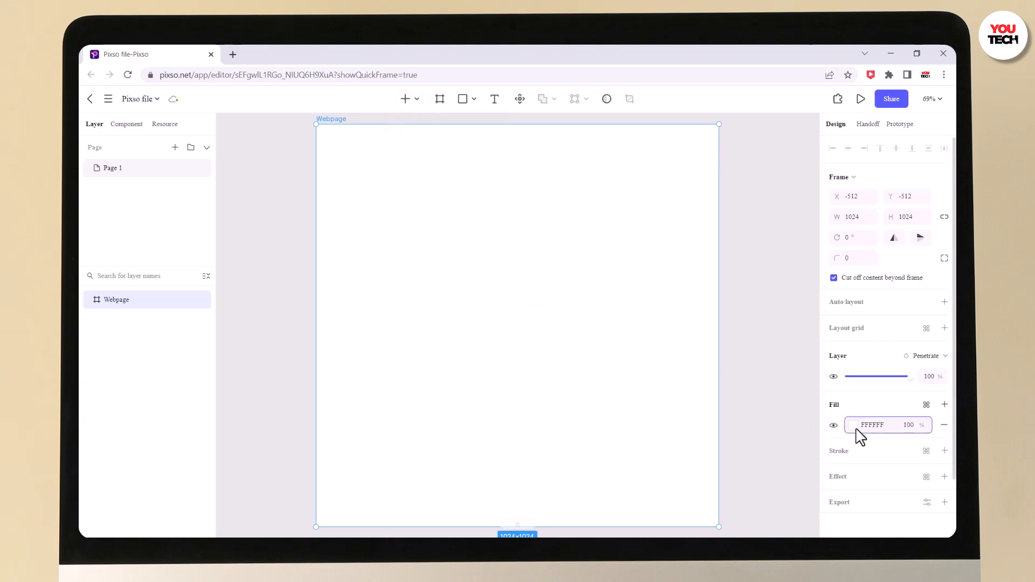
Change the Webpage frame's fill from white to a dark charcoal colour.
click(852, 425)
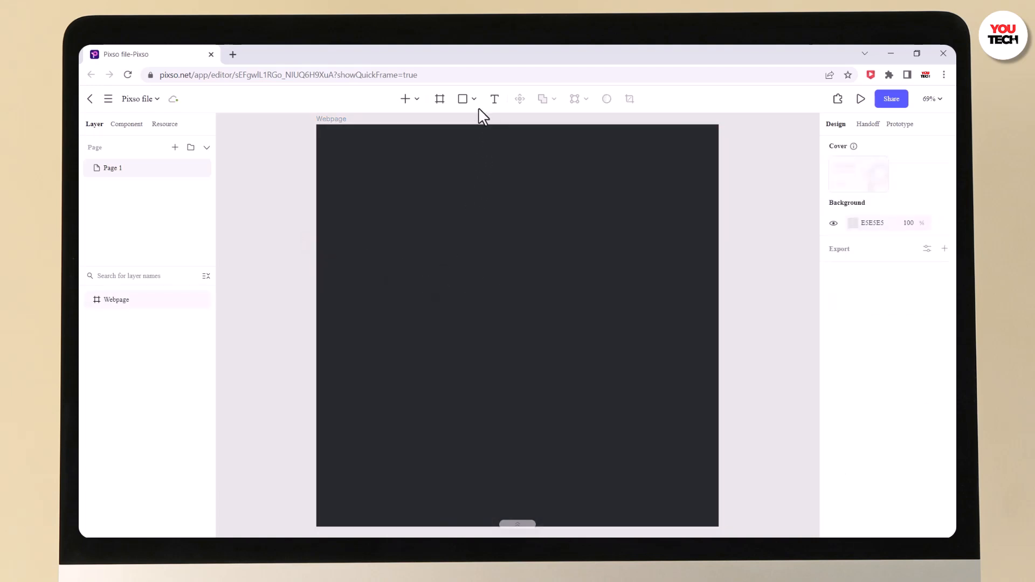
Draw a polygon, make it 4-sided and resize it to a tall diamond of about 131 × 213.
click(474, 98)
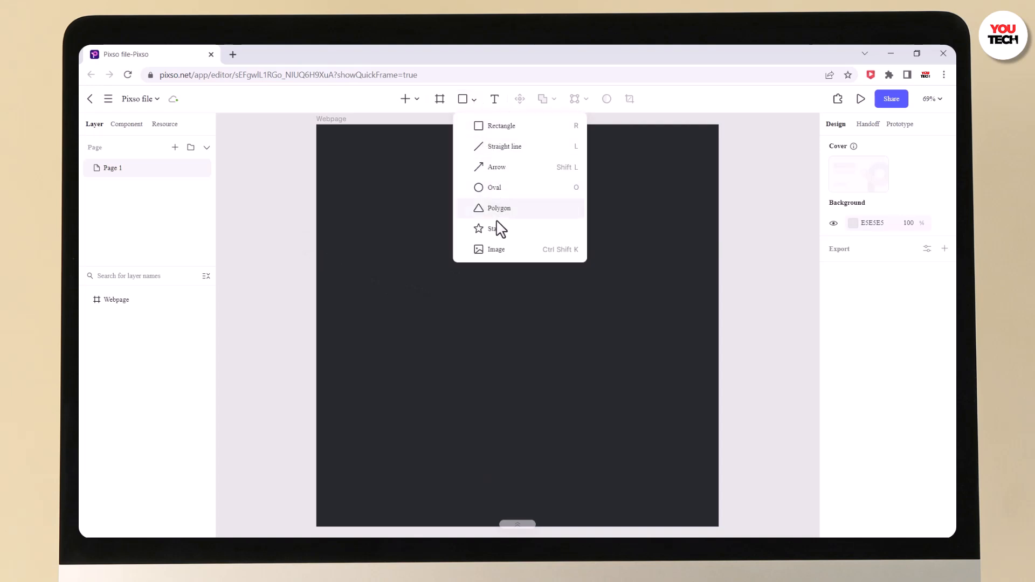
click(498, 208)
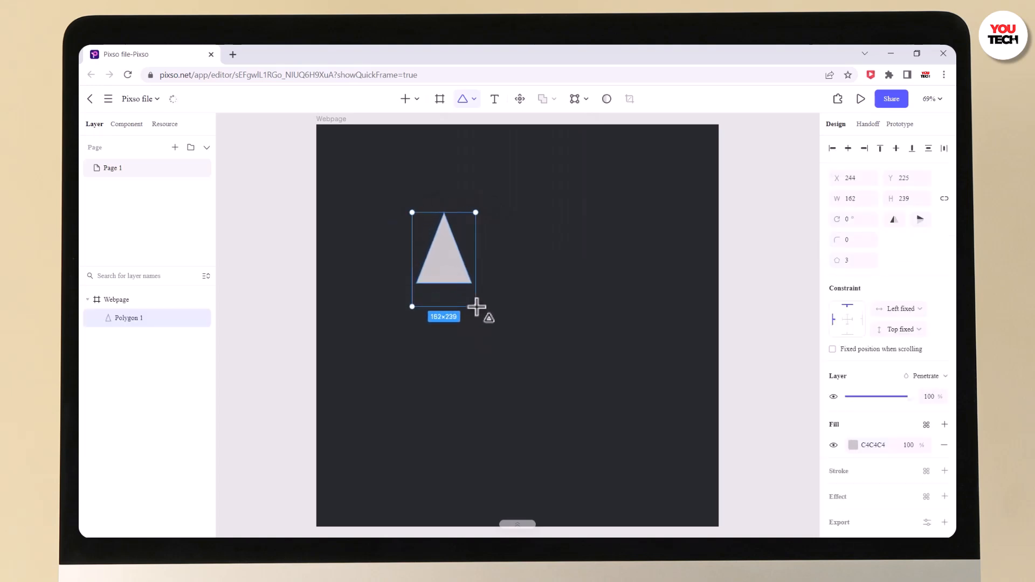
drag(475, 305, 471, 299)
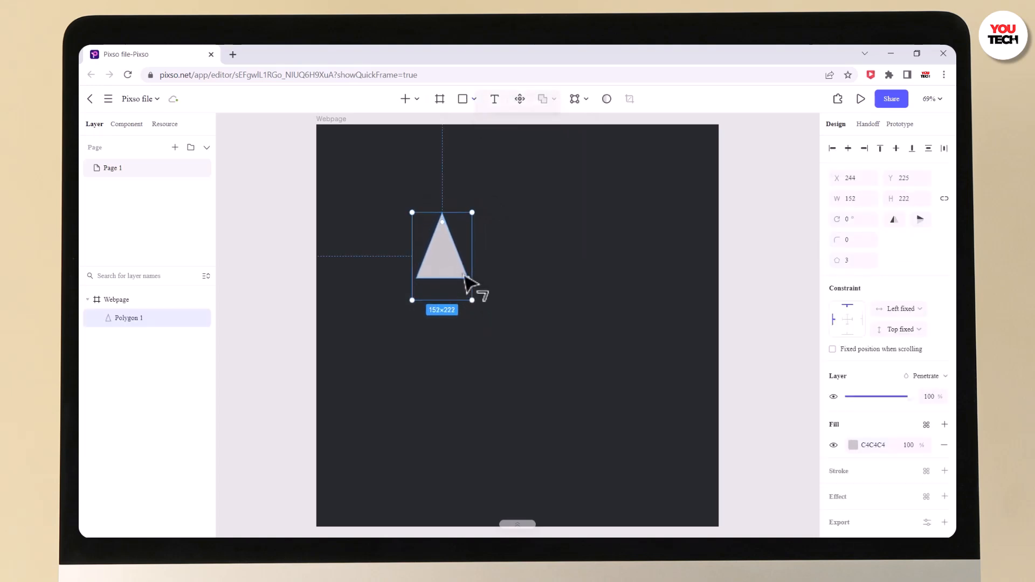
mouse_move(470, 283)
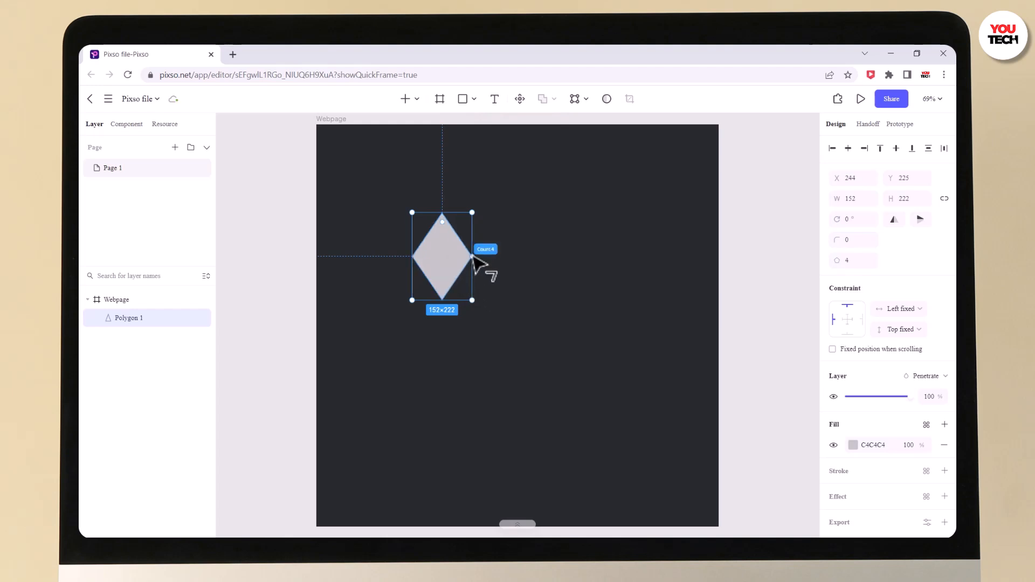
drag(473, 300, 467, 299)
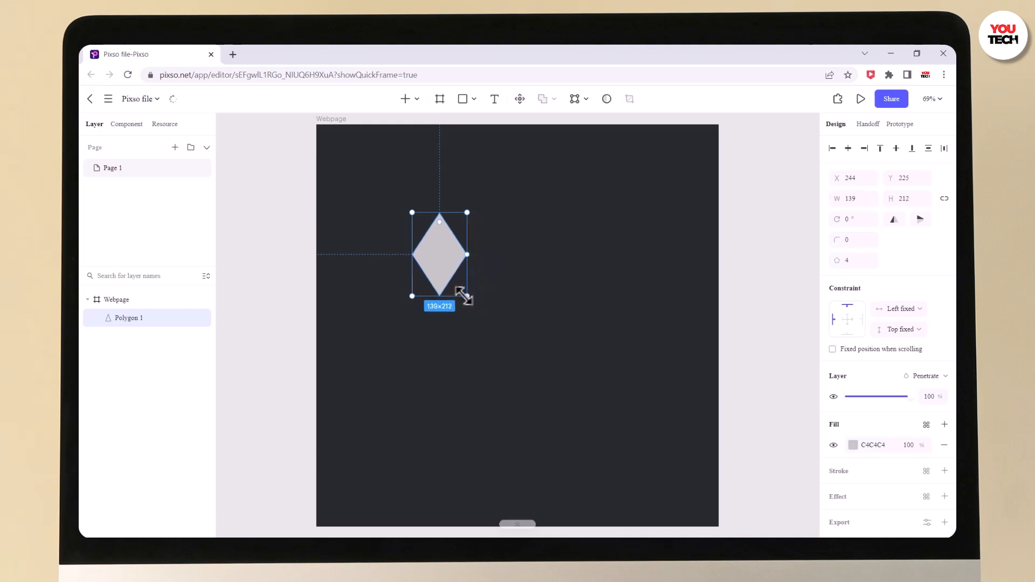
drag(466, 297, 464, 298)
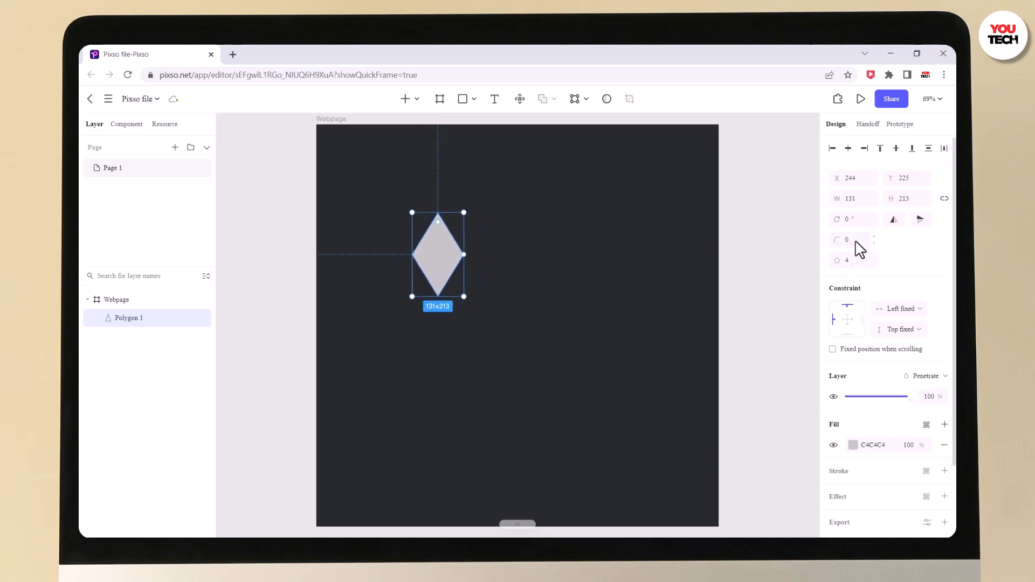
click(852, 240)
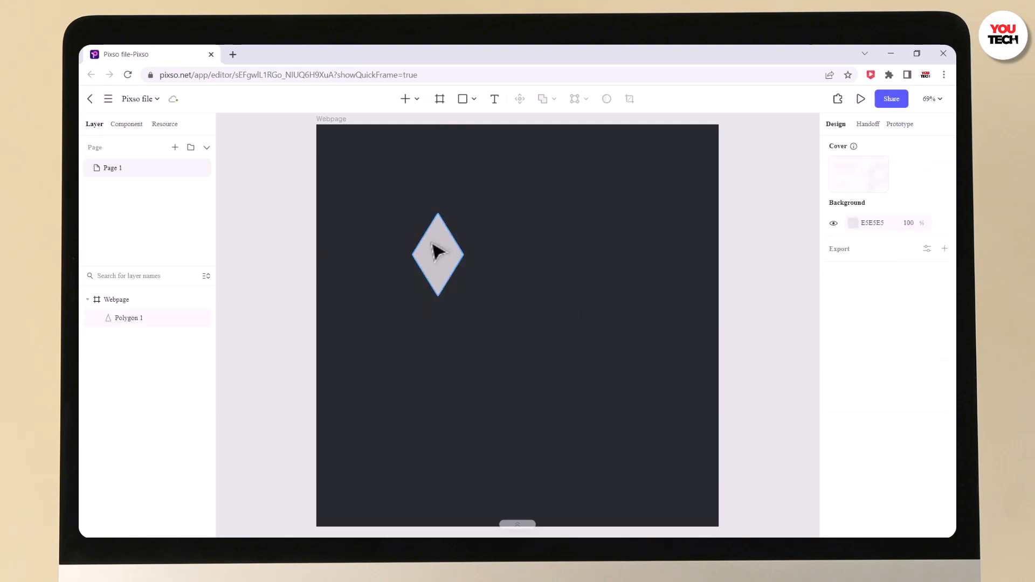
Select the diamond and set its fill to a very light pink.
click(438, 255)
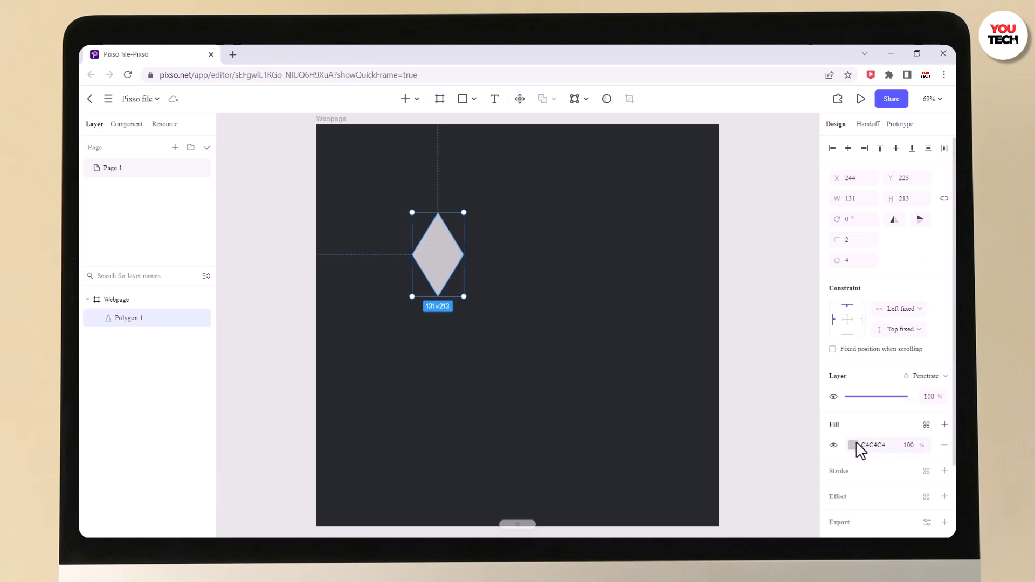
click(852, 445)
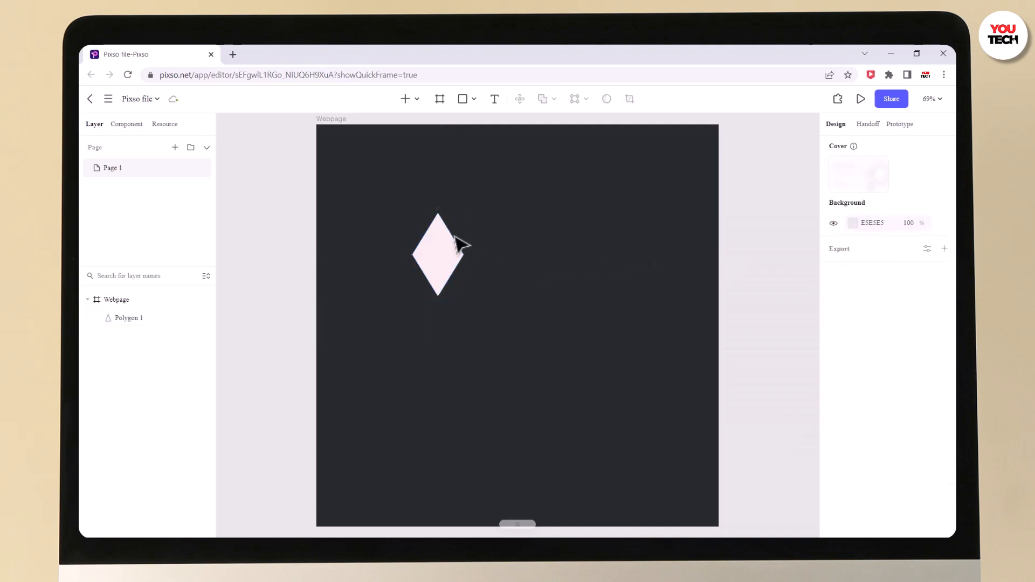
Alt-drag a copy of the diamond to the right and move the original closer to it.
click(442, 254)
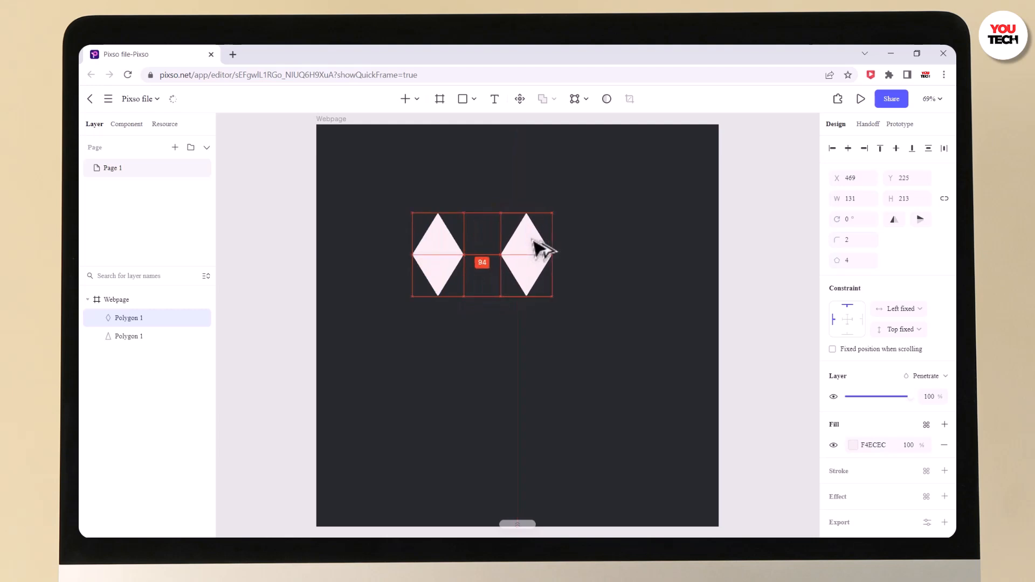
drag(527, 254, 594, 254)
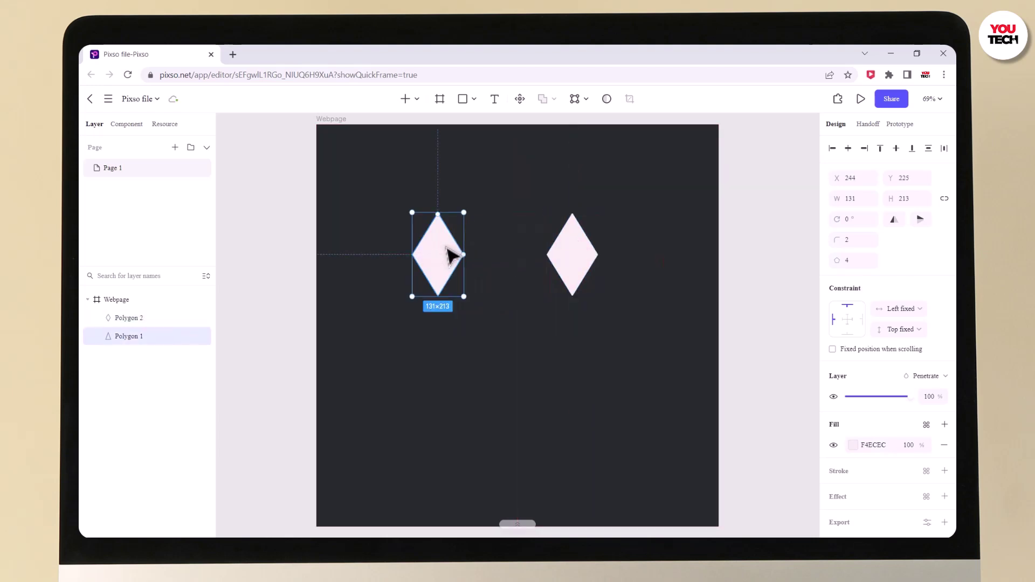
drag(437, 255, 470, 255)
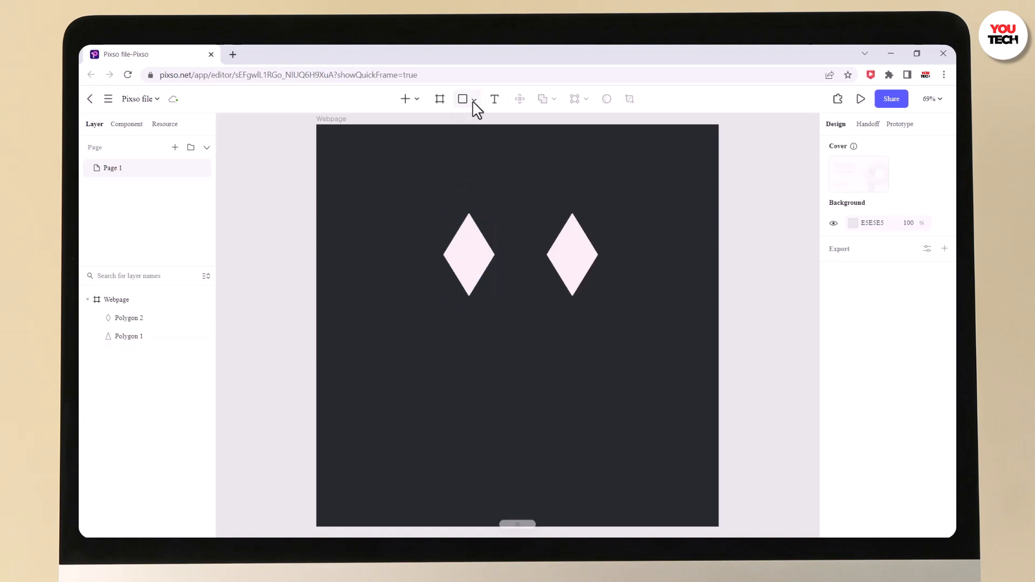
Draw a straight line between the diamonds' inner corners and make its stroke white.
click(473, 98)
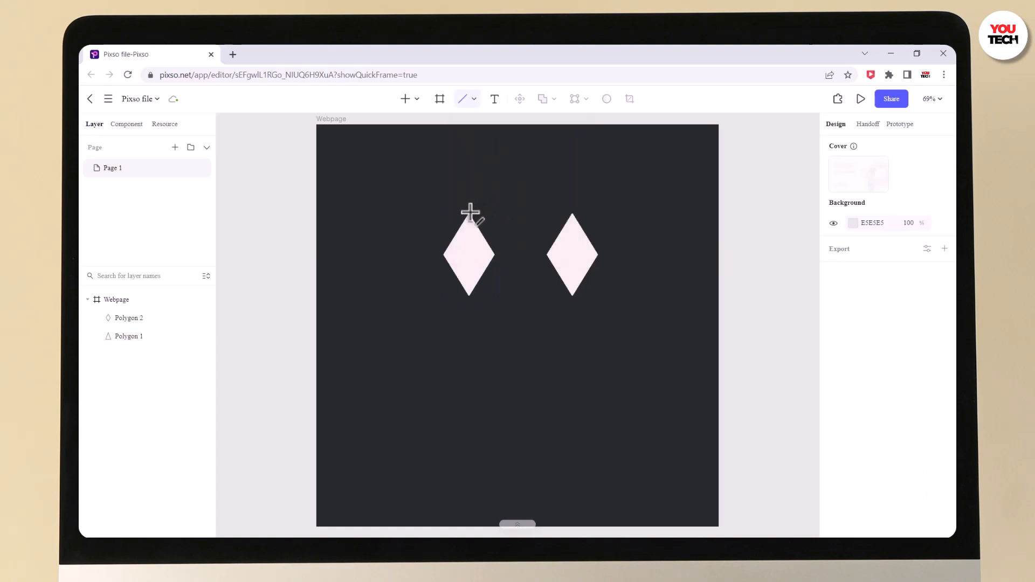
mouse_move(522, 260)
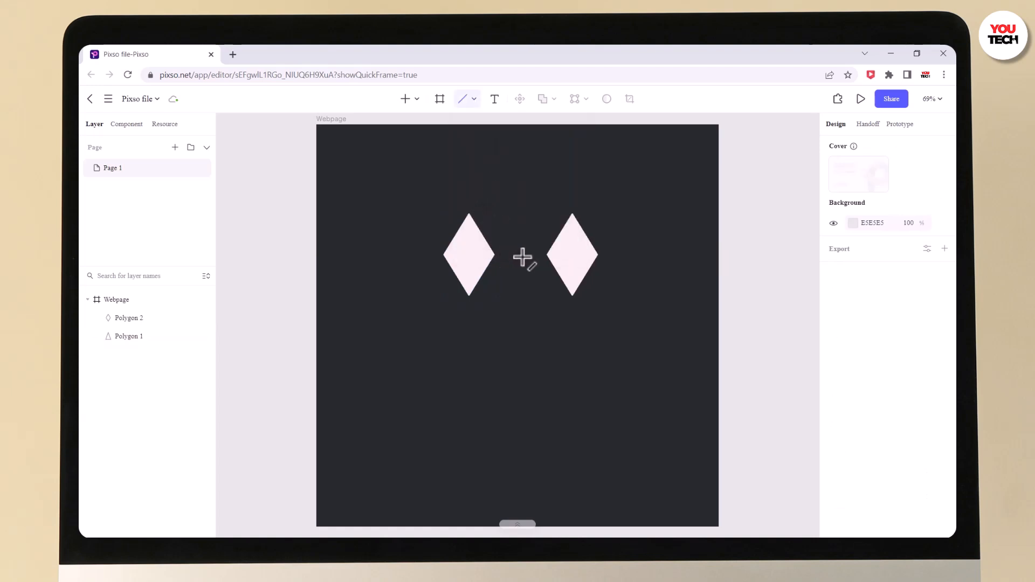
drag(495, 255, 546, 256)
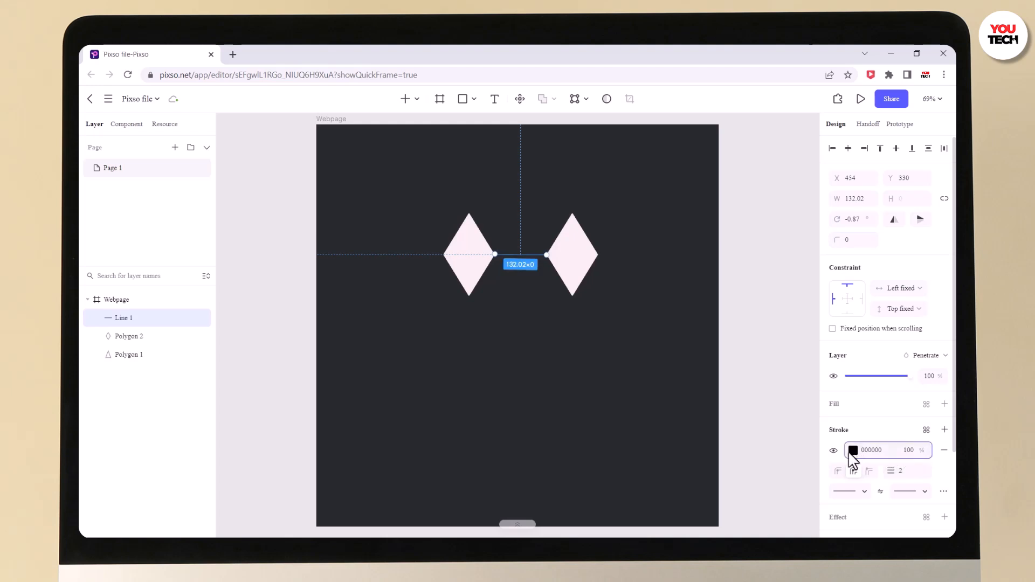
click(651, 256)
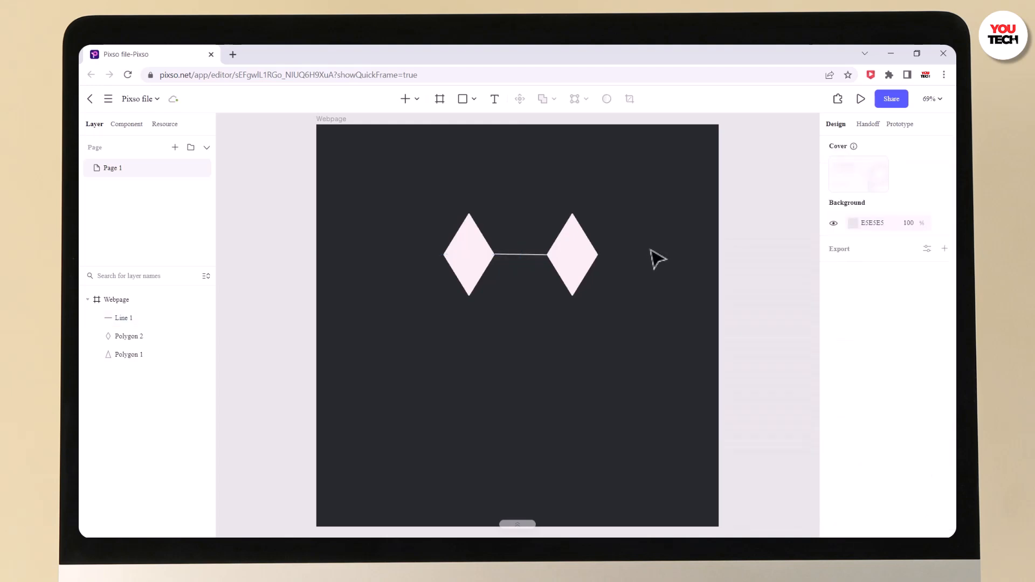
mouse_move(539, 259)
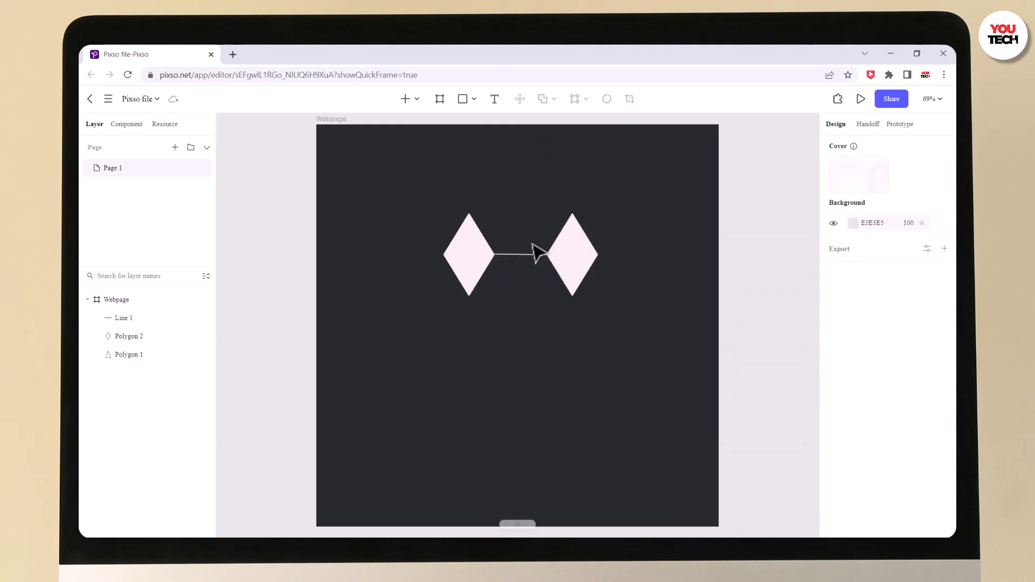
click(467, 253)
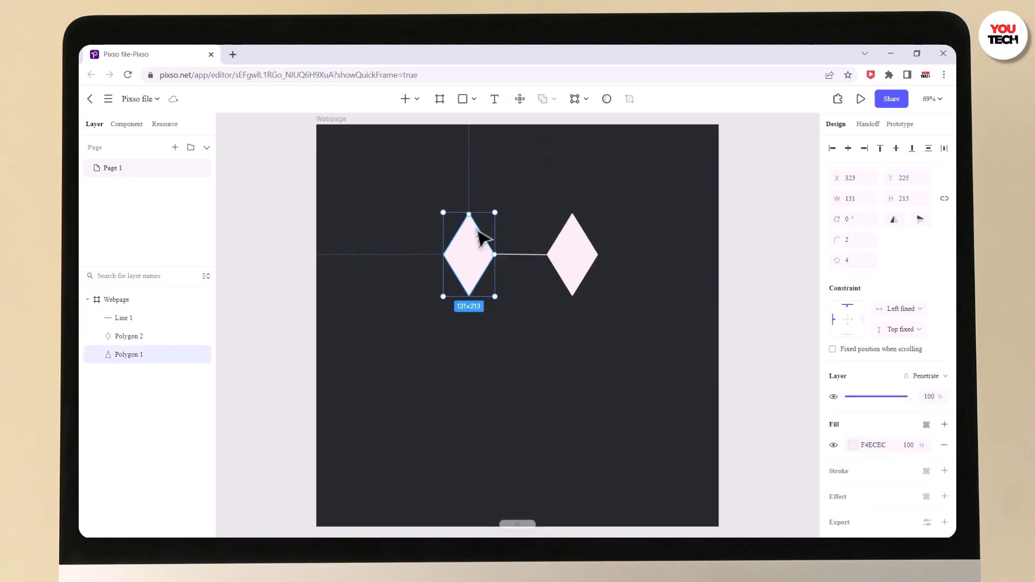
Draw white 3 px outline lines along the top, bottom and diagonals to form linked hexagons.
click(461, 98)
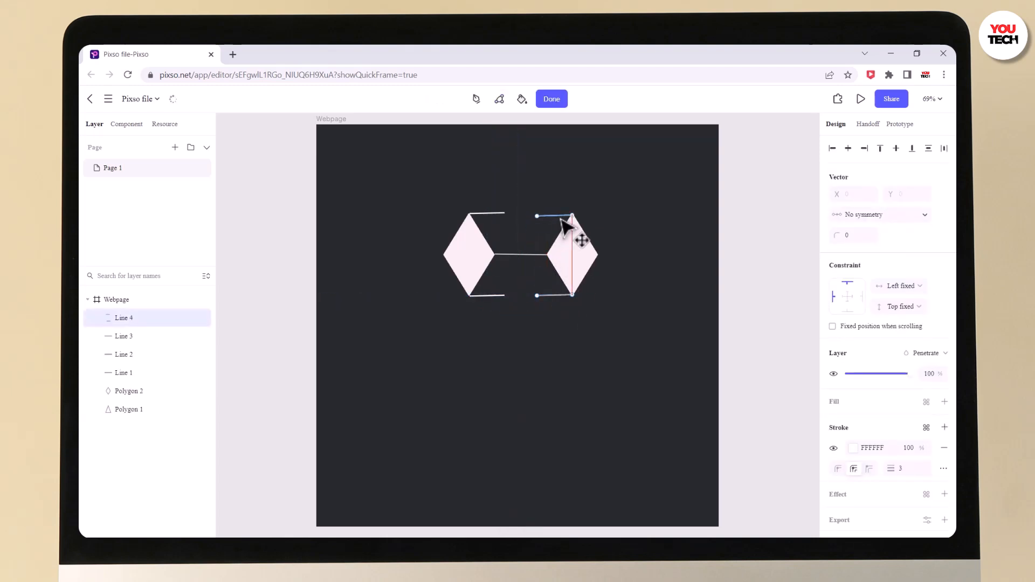
click(551, 98)
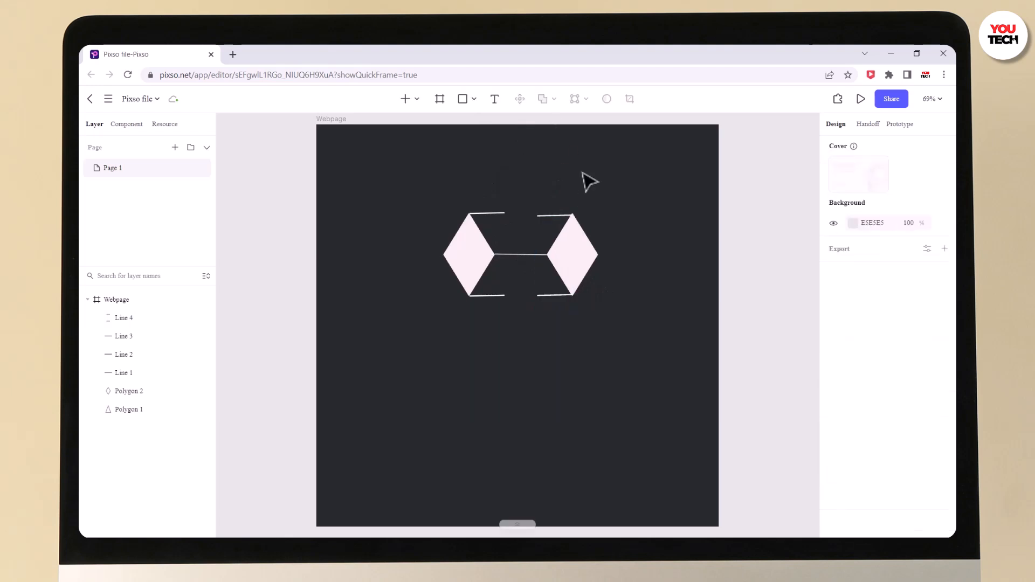
click(466, 98)
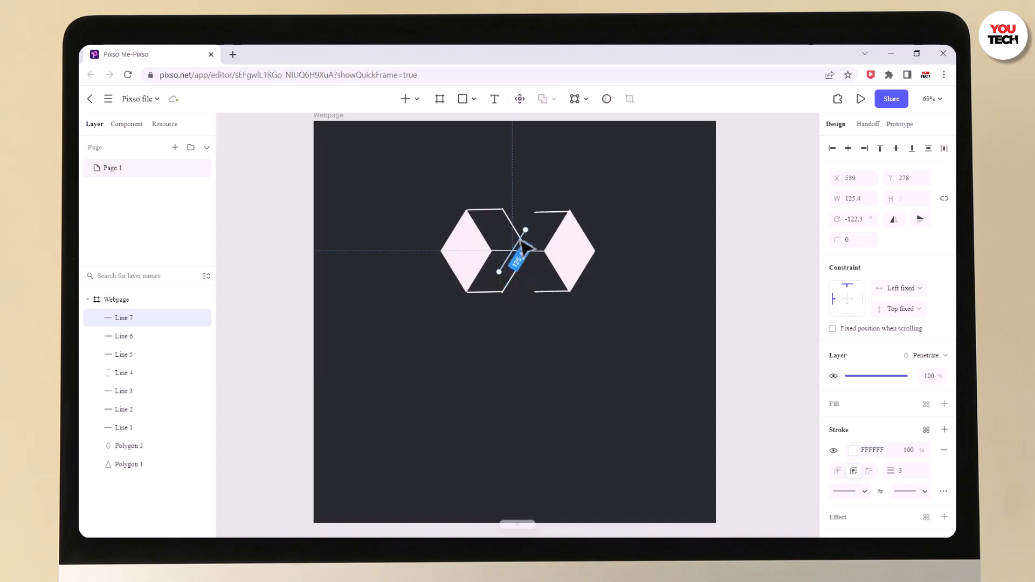
drag(519, 258, 531, 236)
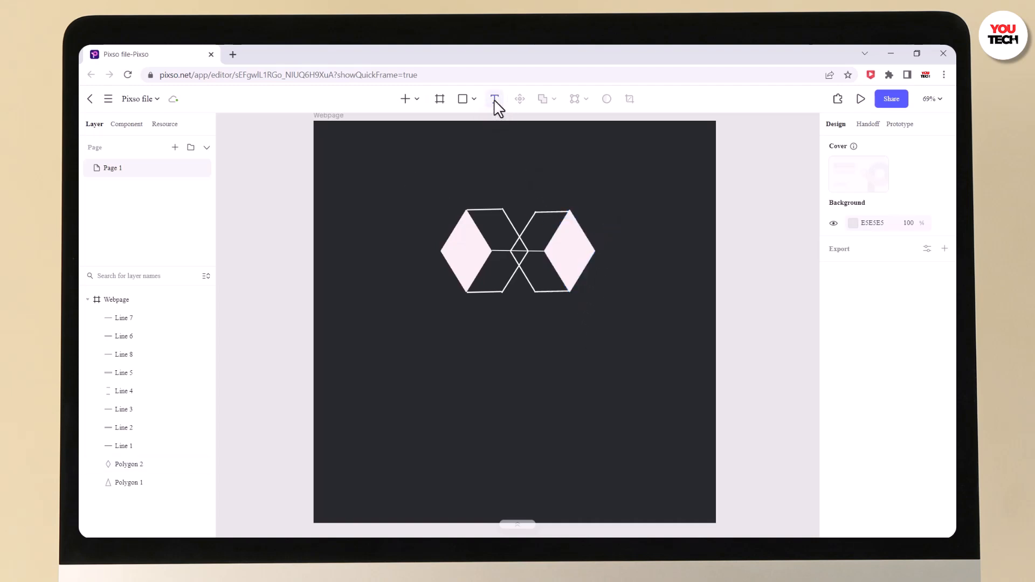
mouse_move(842, 117)
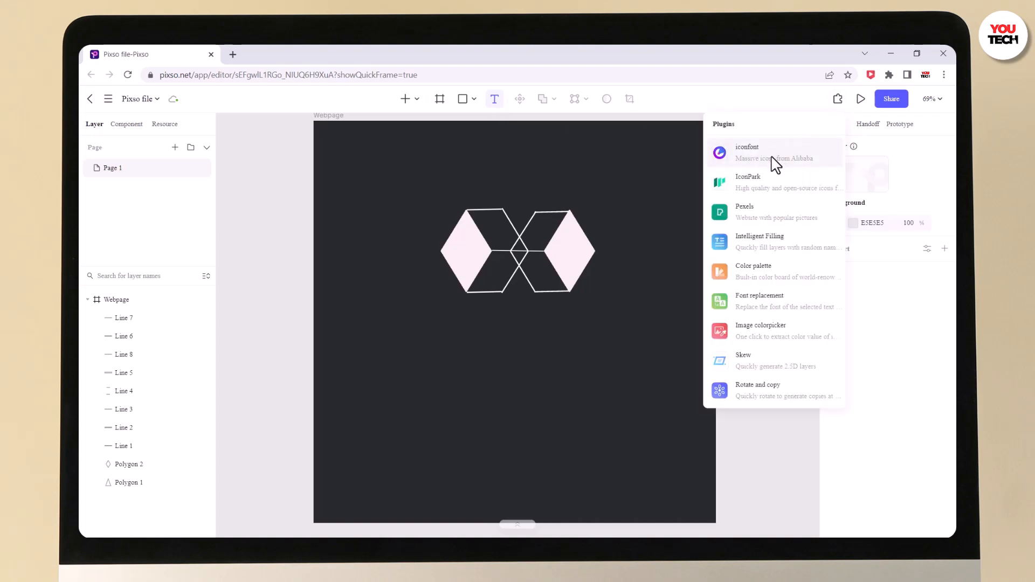
Browse the IconPark plugin, then use the Color palette plugin to make the diamonds pure white.
click(748, 181)
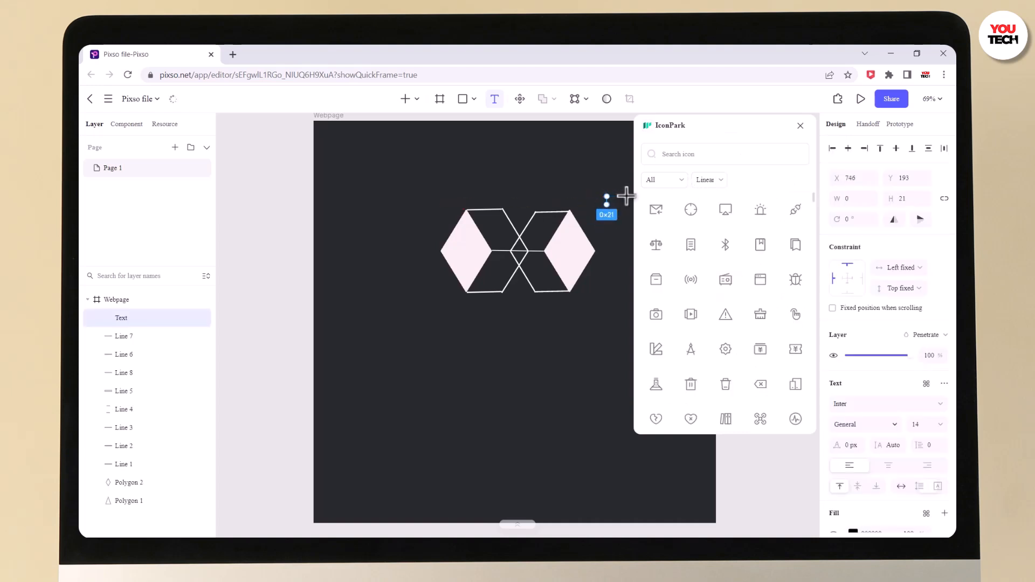
scroll(down, 3)
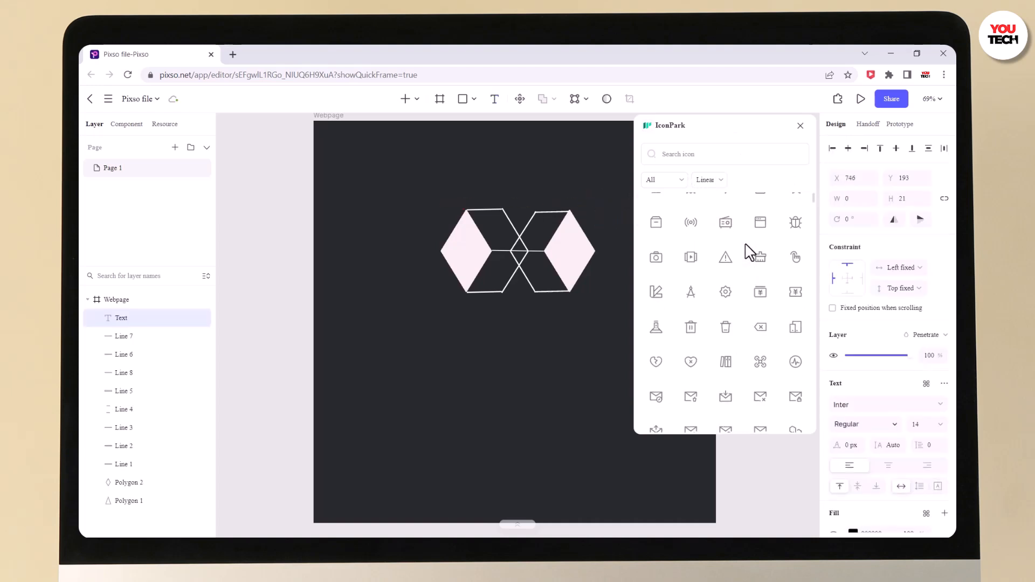
scroll(down, 3)
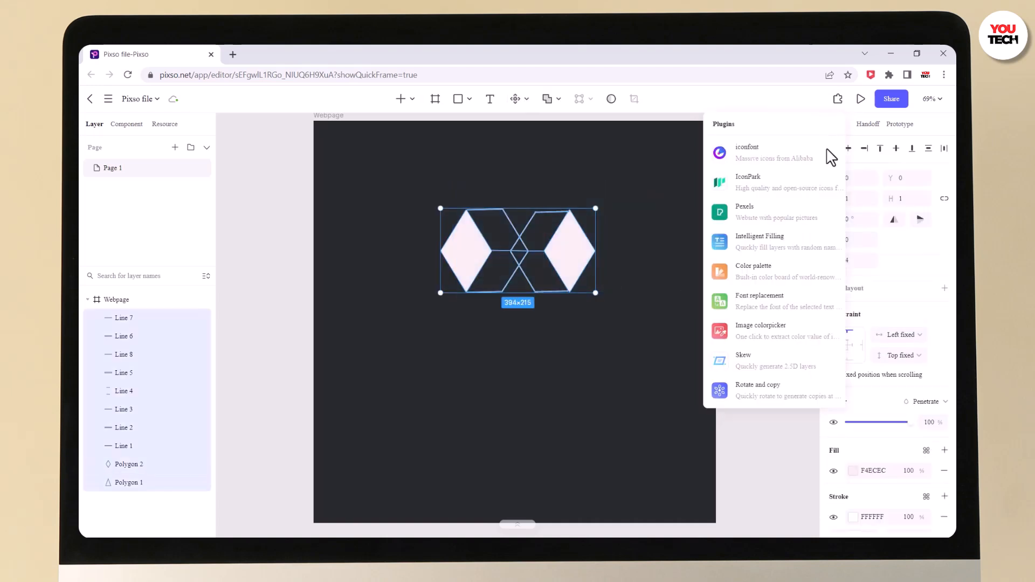
click(753, 269)
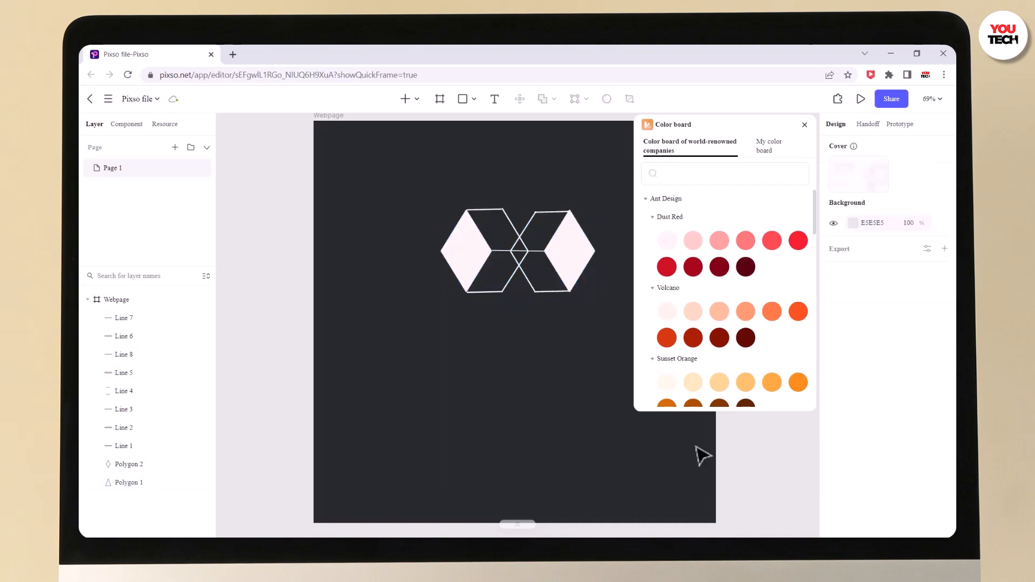
click(804, 125)
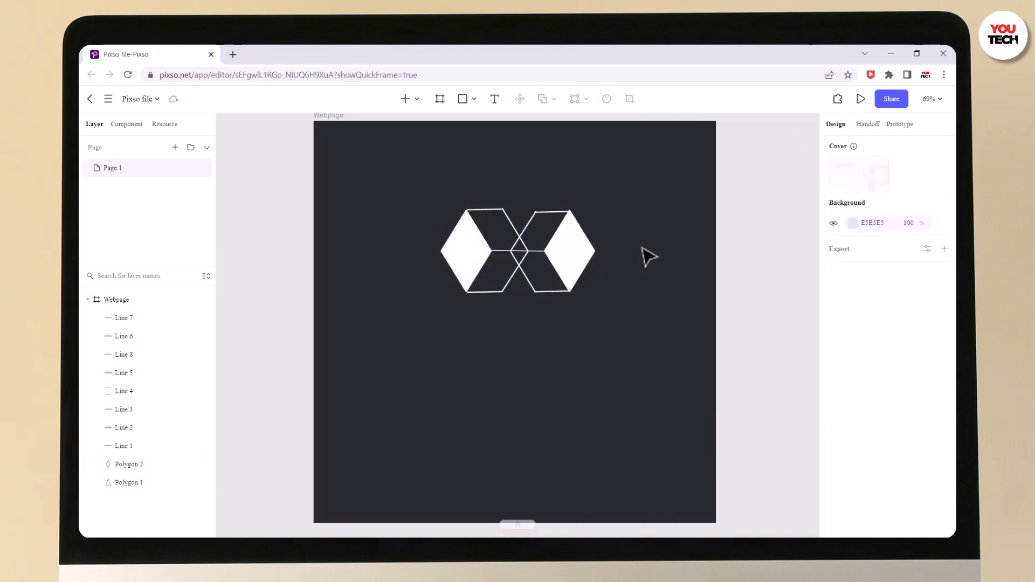
mouse_move(496, 102)
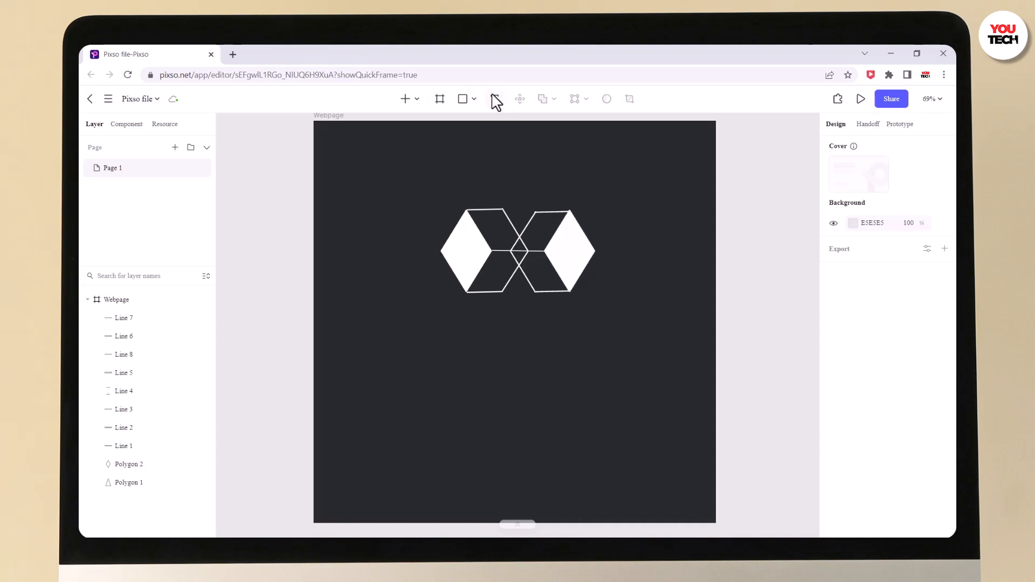
Add a white AXEBOXS text layer, size 72 fill FFFFFF, below the diamonds.
click(494, 98)
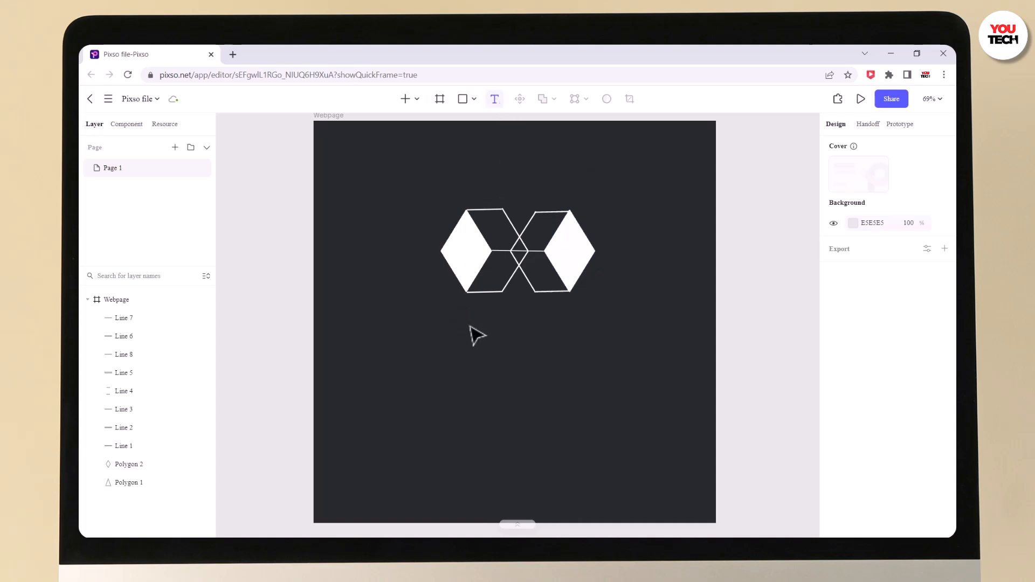
click(472, 322)
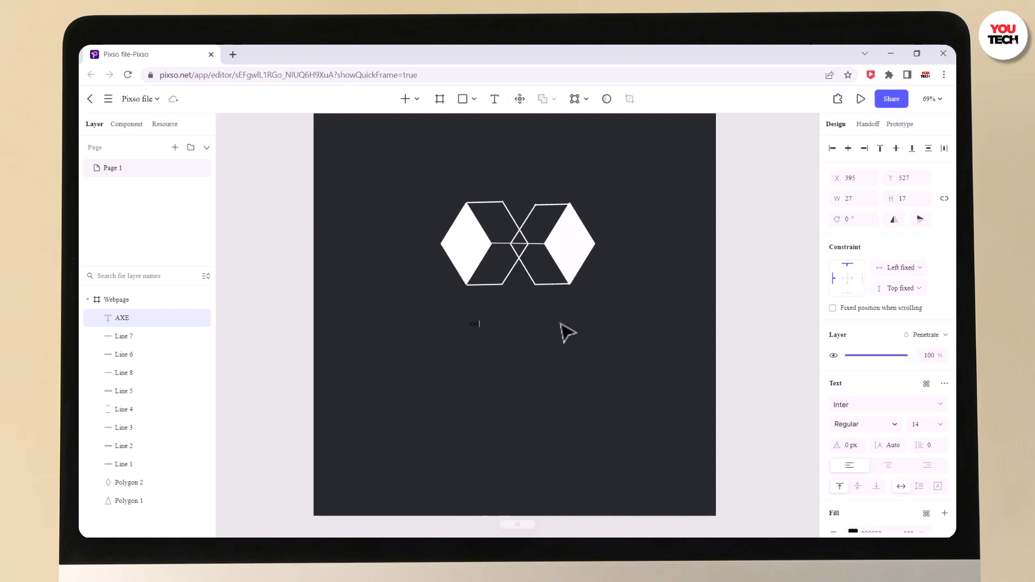
text(B)
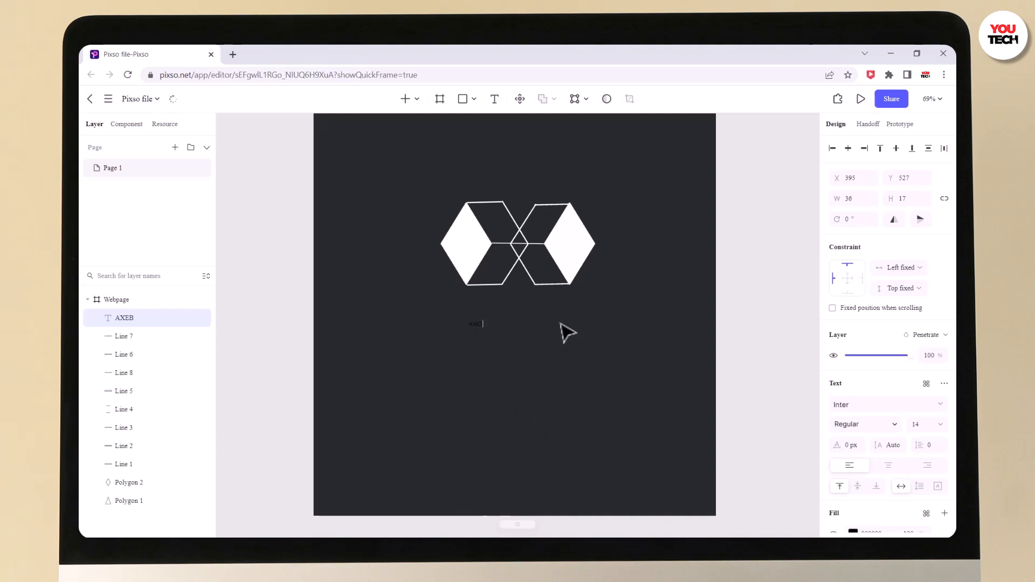
text(BOXS)
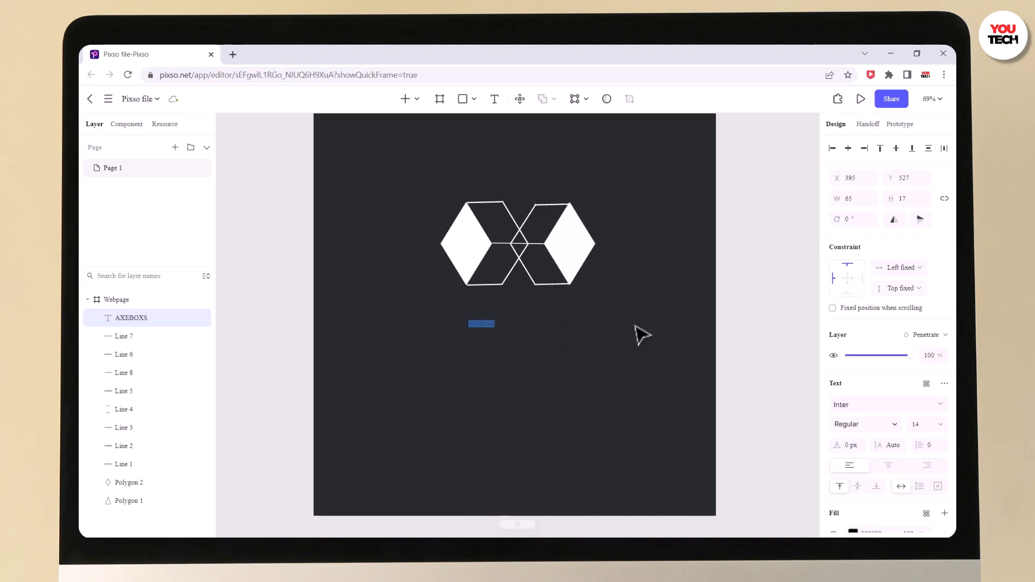
mouse_move(943, 438)
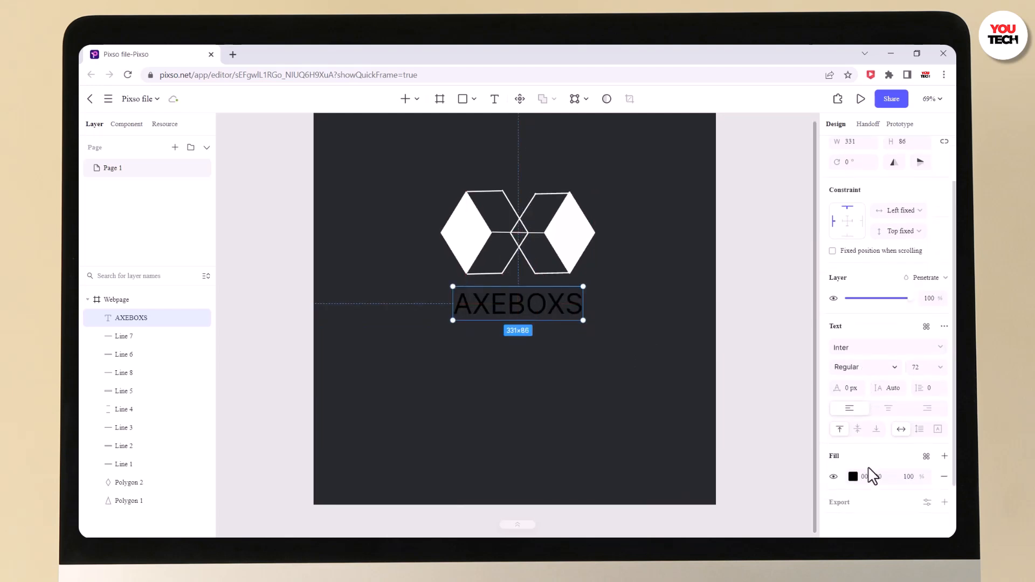
click(852, 477)
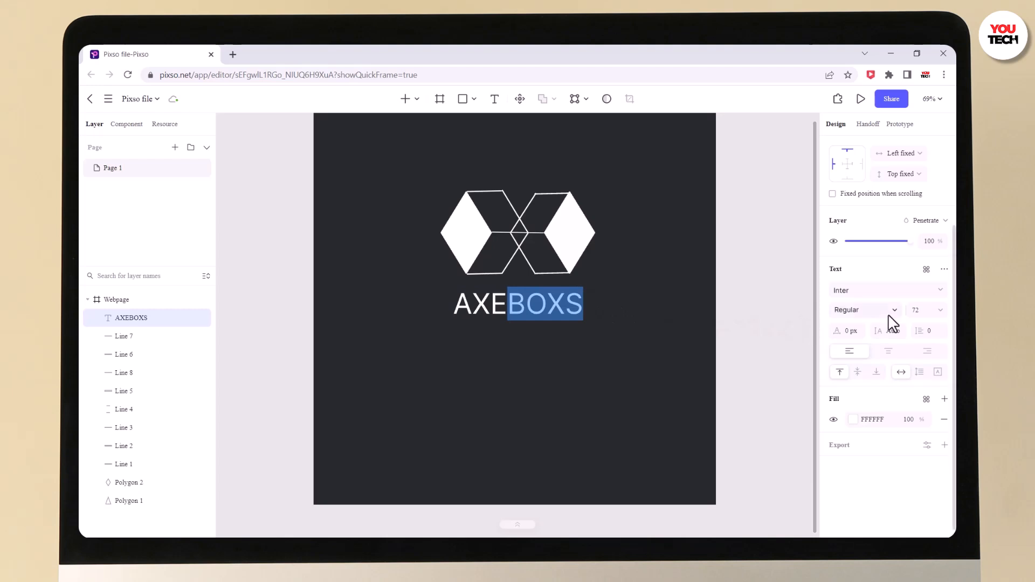
Set the BOXS portion of the wordmark to Bold weight.
click(864, 311)
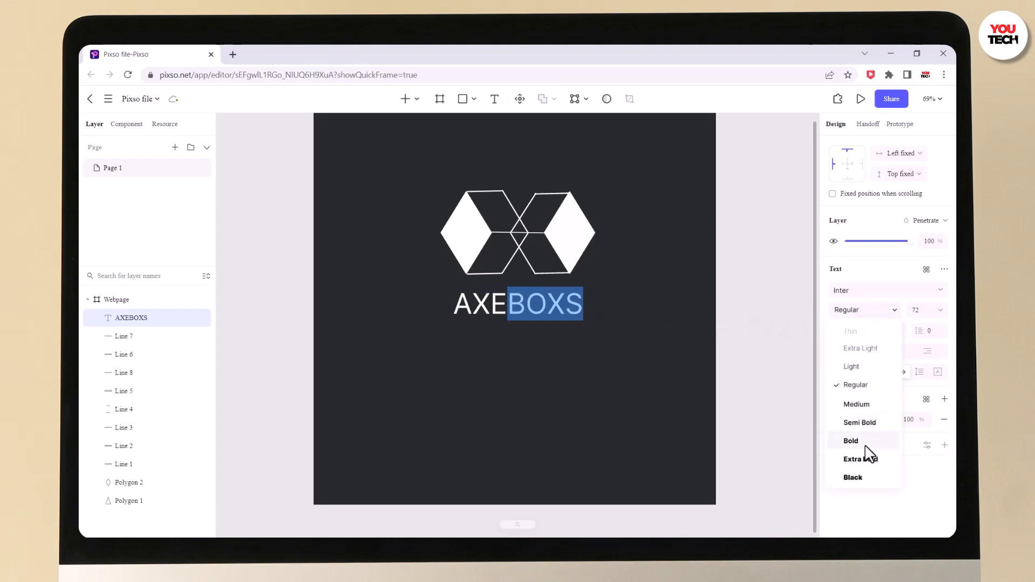
click(850, 440)
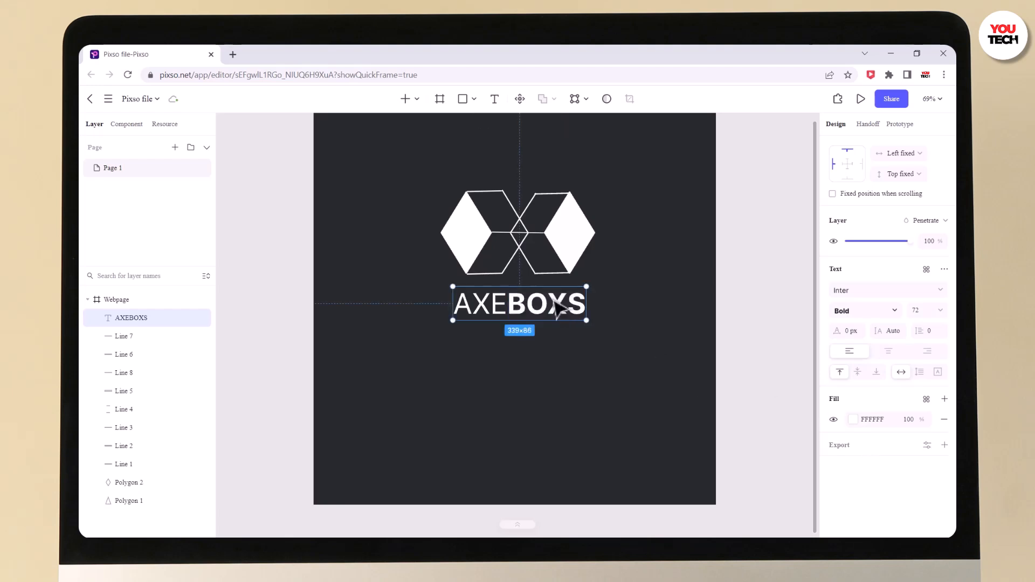
click(494, 98)
text(D)
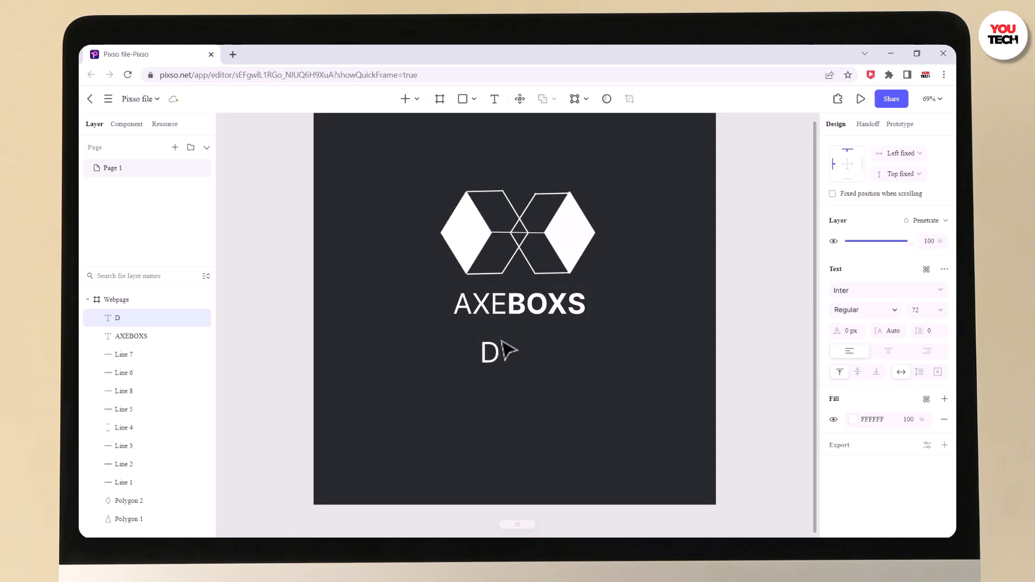
Add a size-36 DEVELOPERS line centred beneath the AXEBOXS wordmark.
text(EVELOPERS)
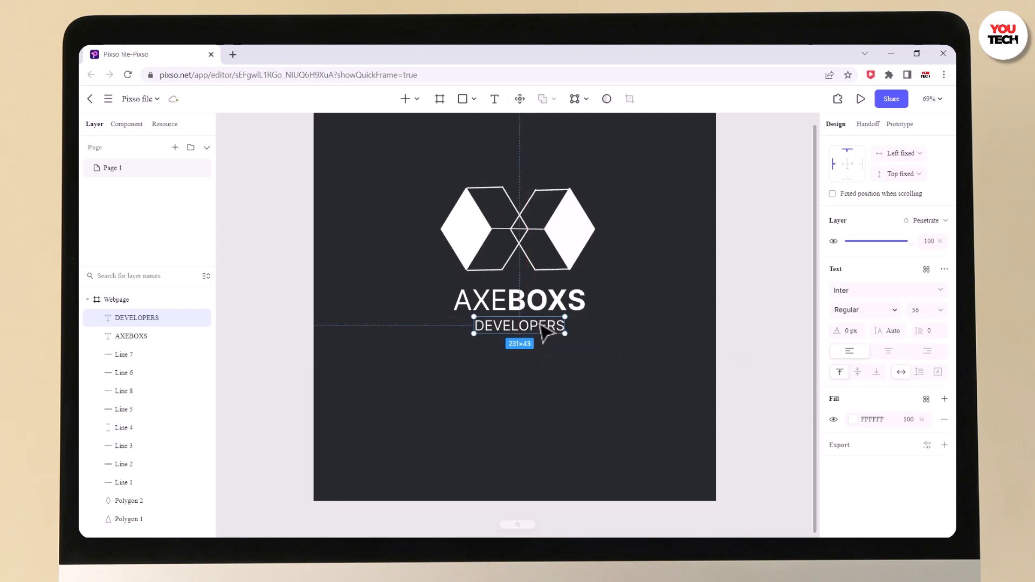
mouse_move(839, 372)
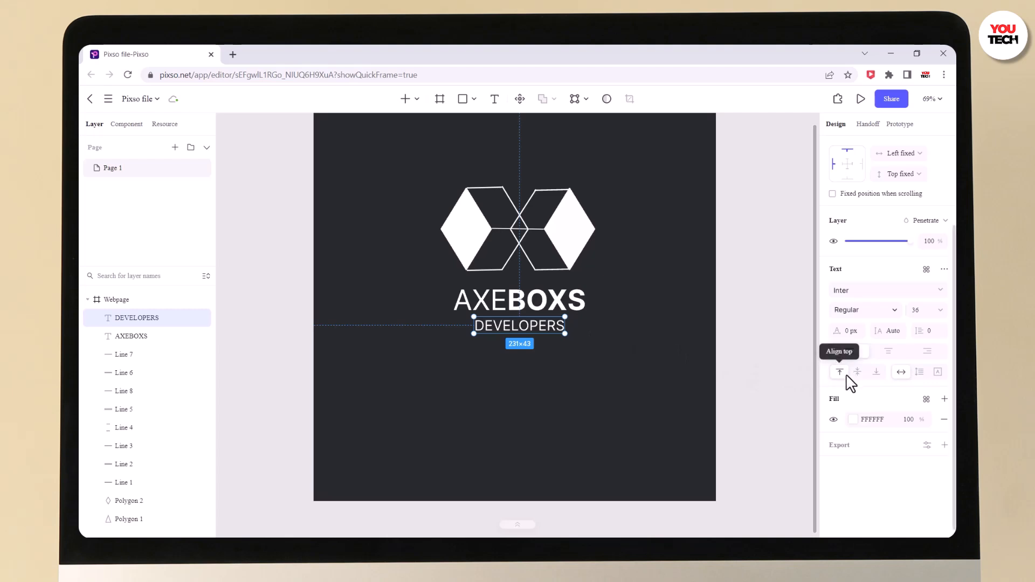
click(690, 308)
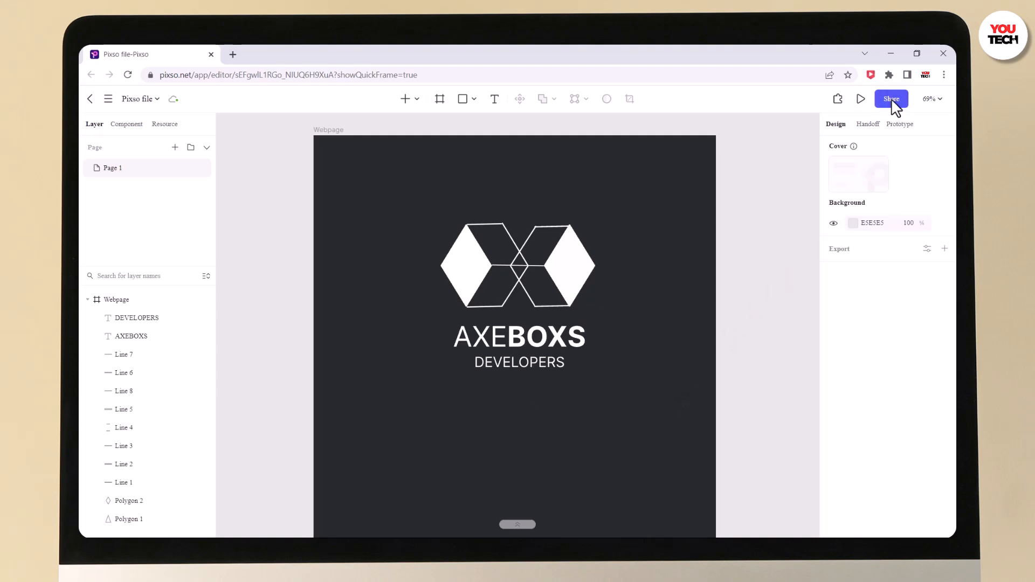
click(890, 98)
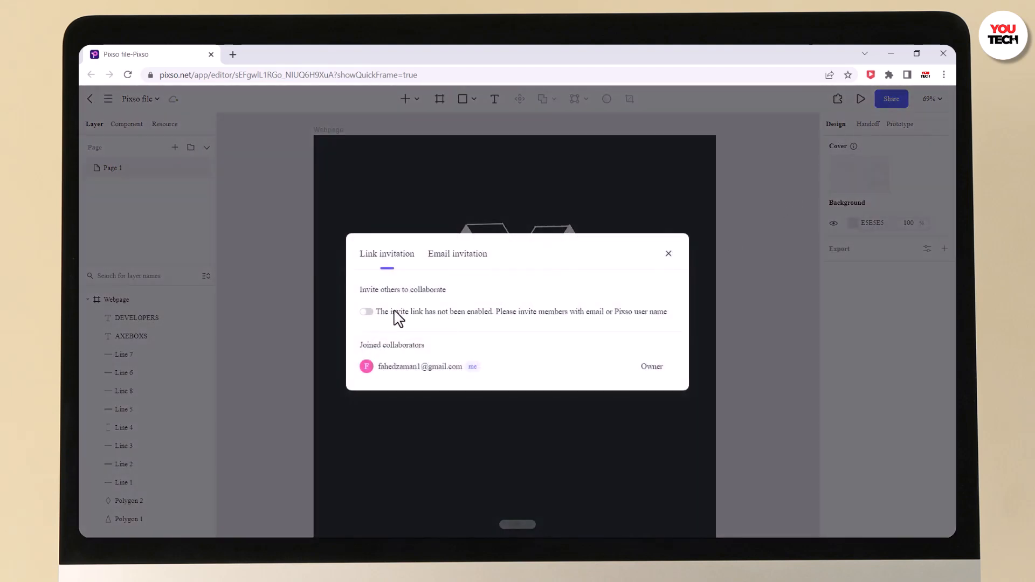
click(457, 253)
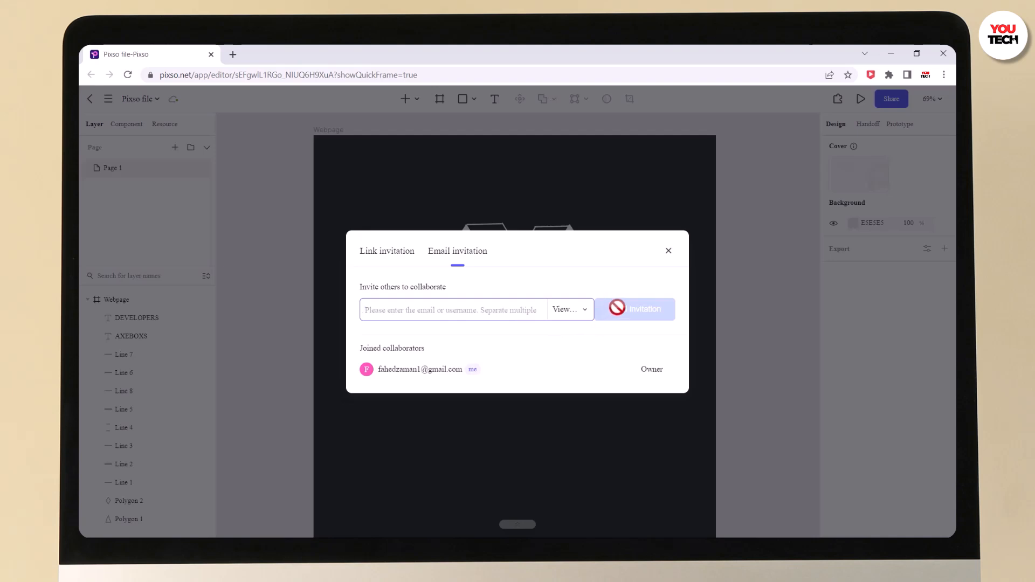
click(668, 250)
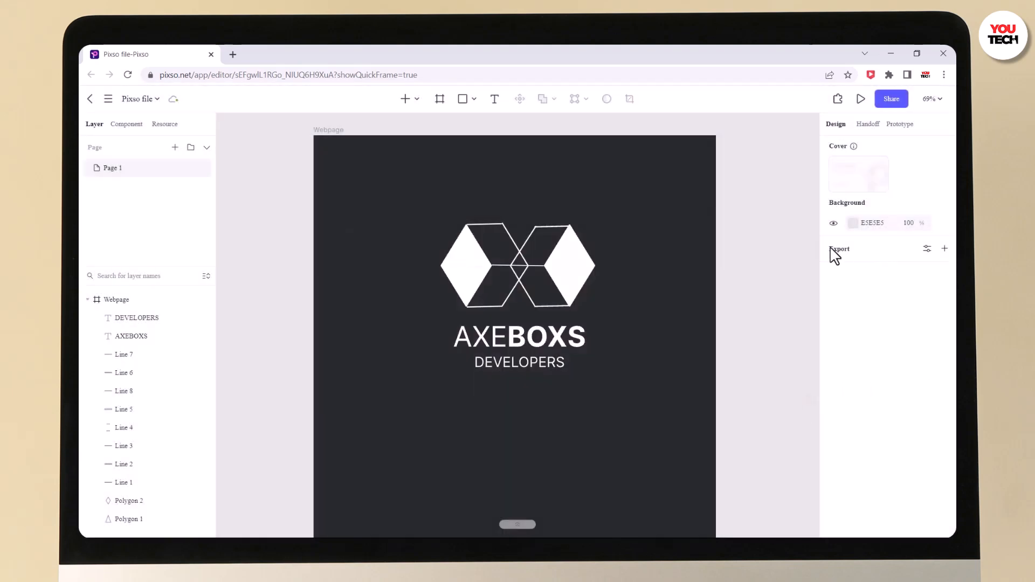
Export Page 1 as a 1x PNG image.
click(944, 248)
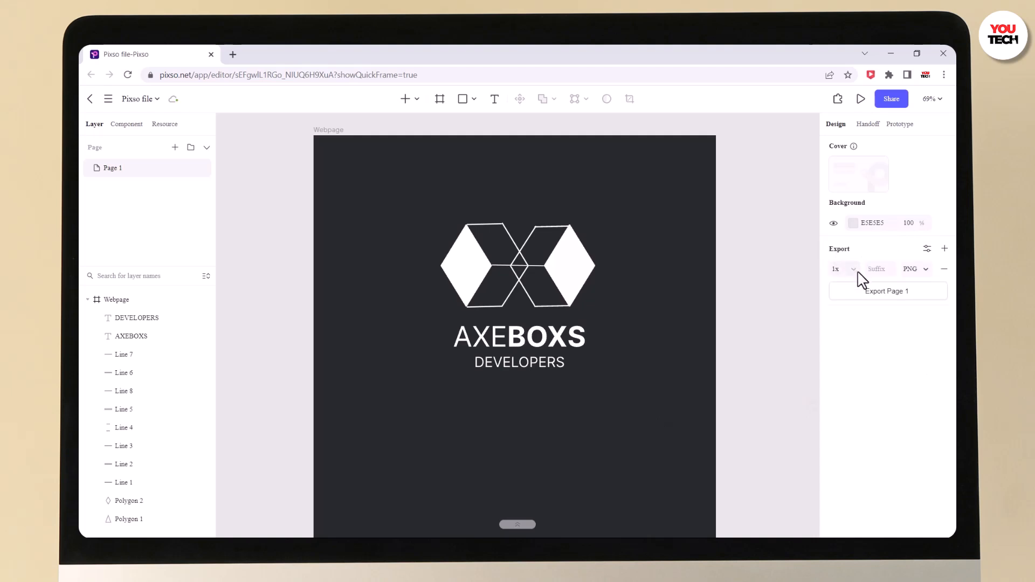
click(914, 269)
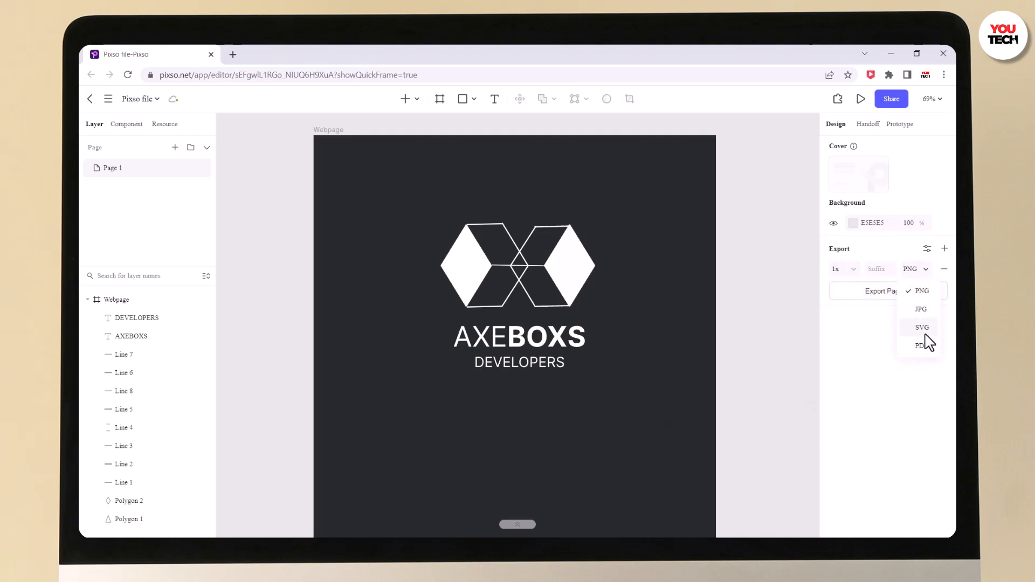
mouse_move(921, 346)
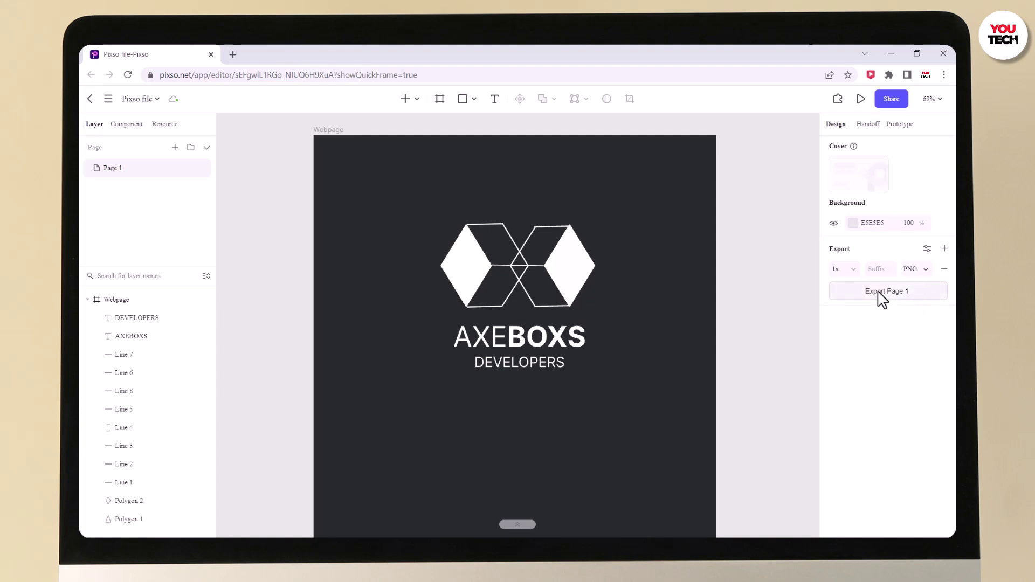
click(887, 291)
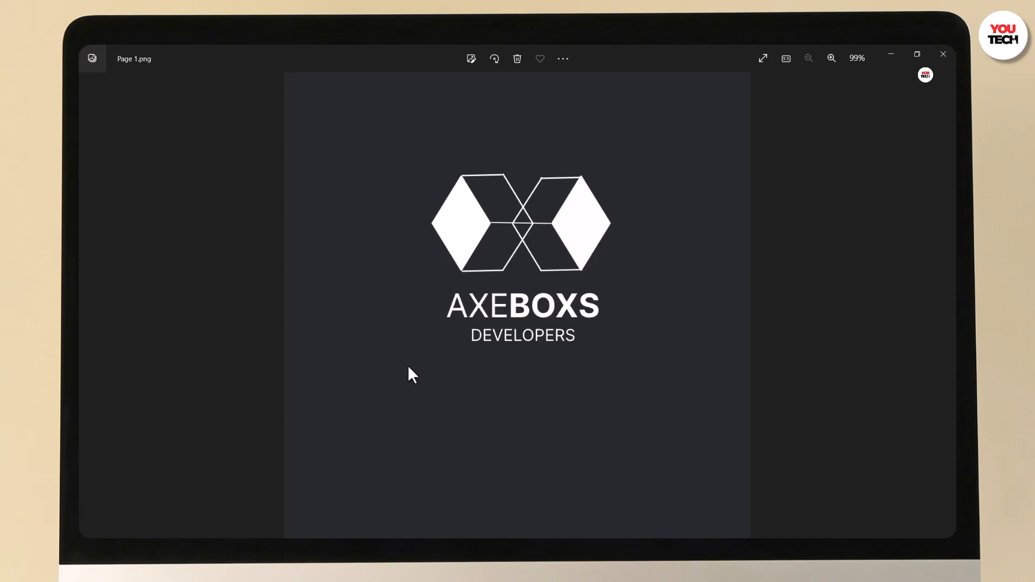
mouse_move(943, 54)
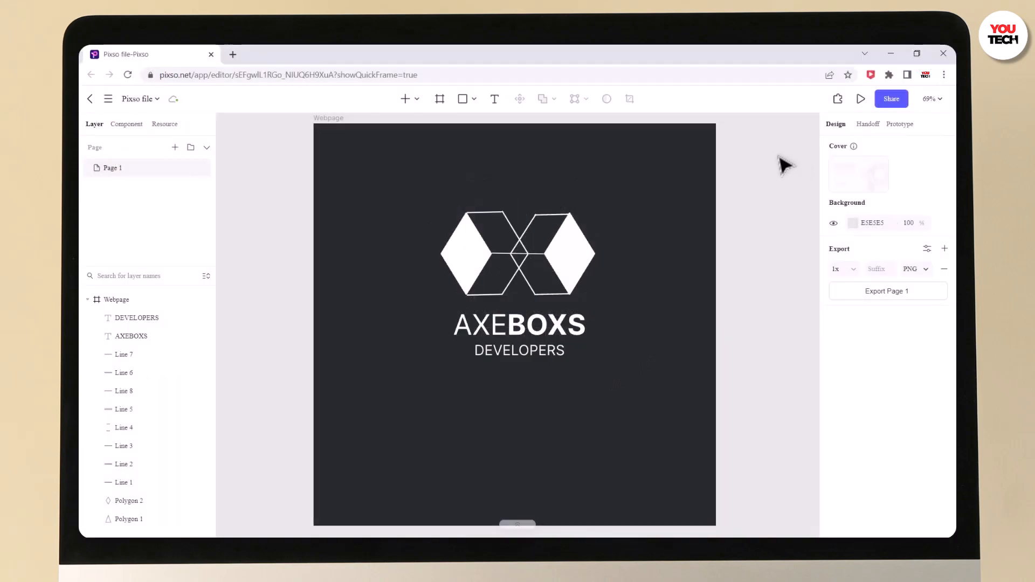
mouse_move(792, 155)
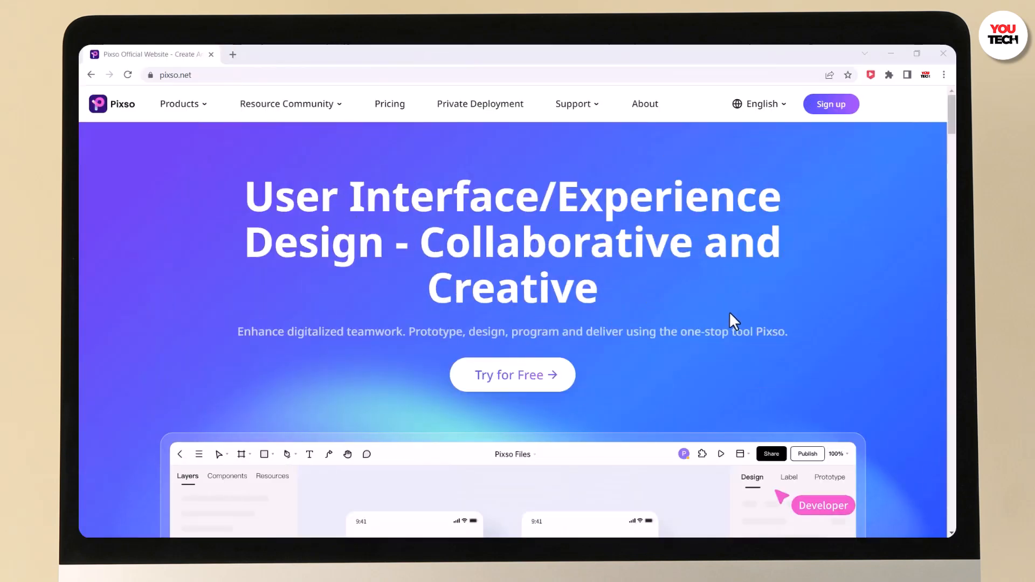
scroll(down, 3)
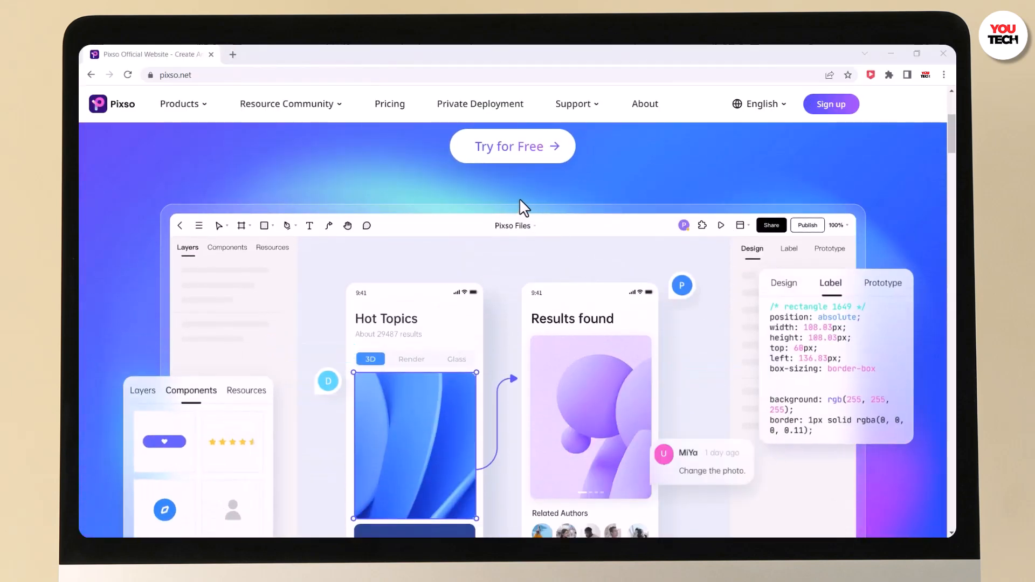
mouse_move(552, 186)
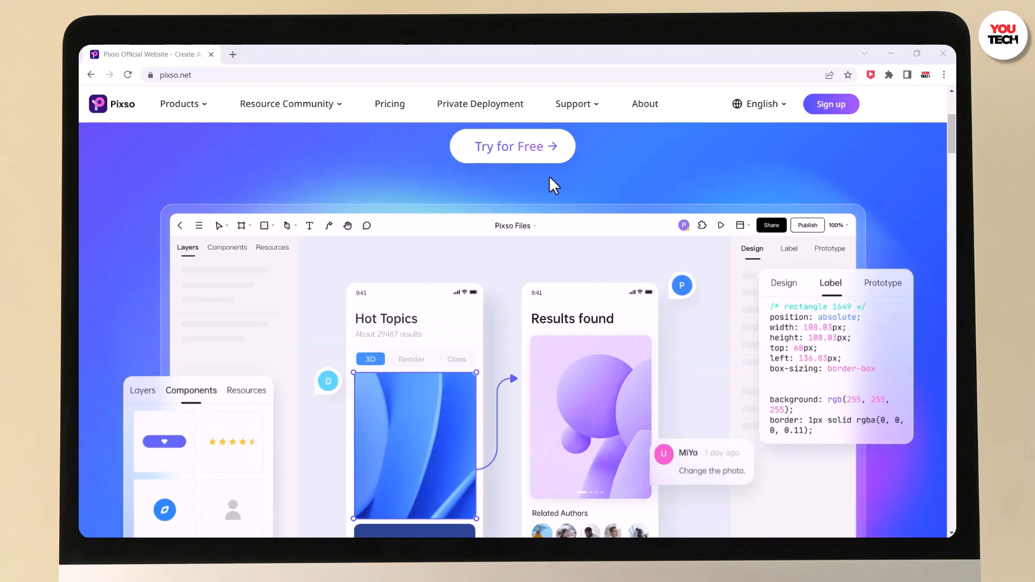
scroll(down, 3)
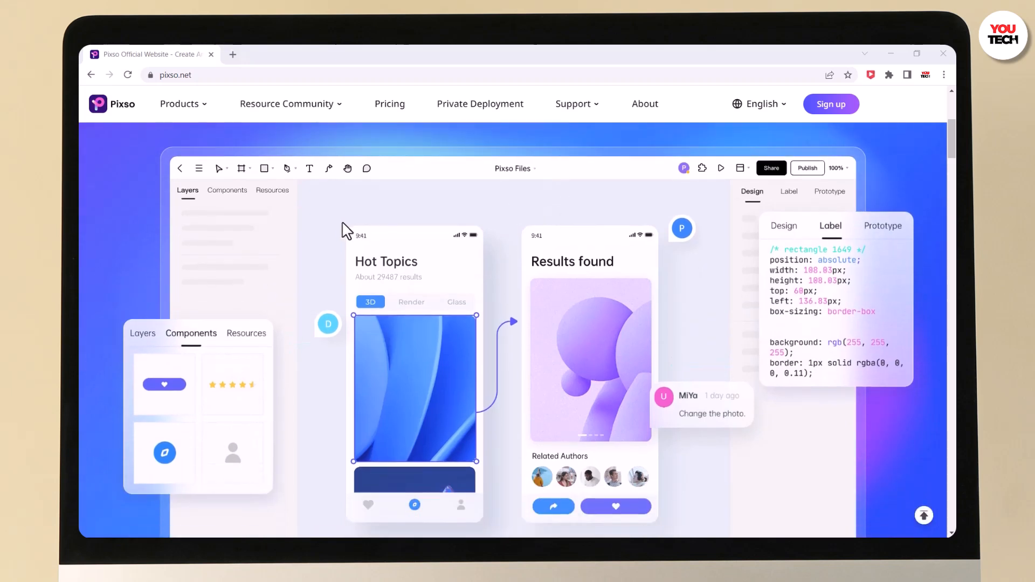
scroll(down, 3)
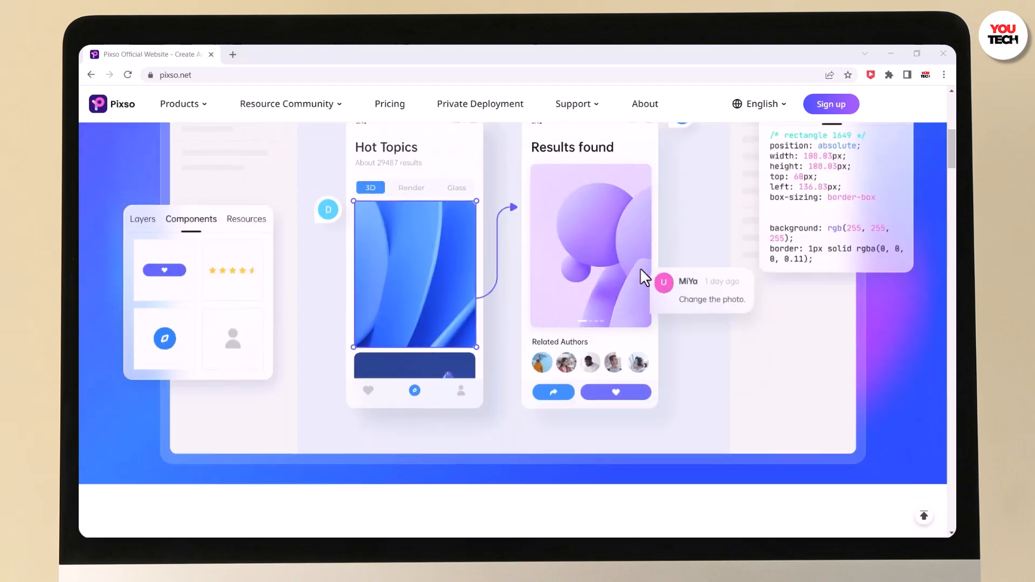
scroll(down, 3)
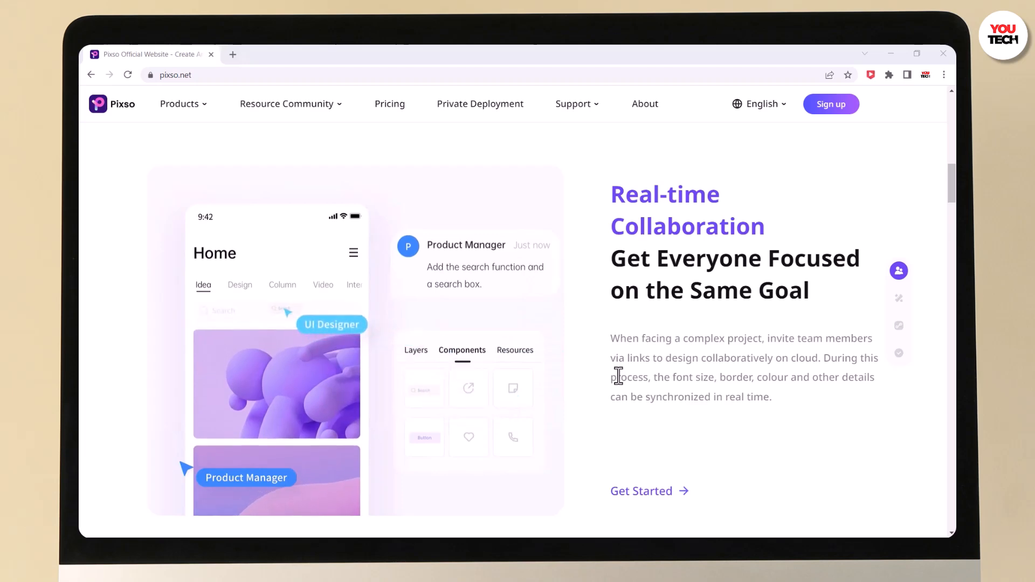
scroll(down, 3)
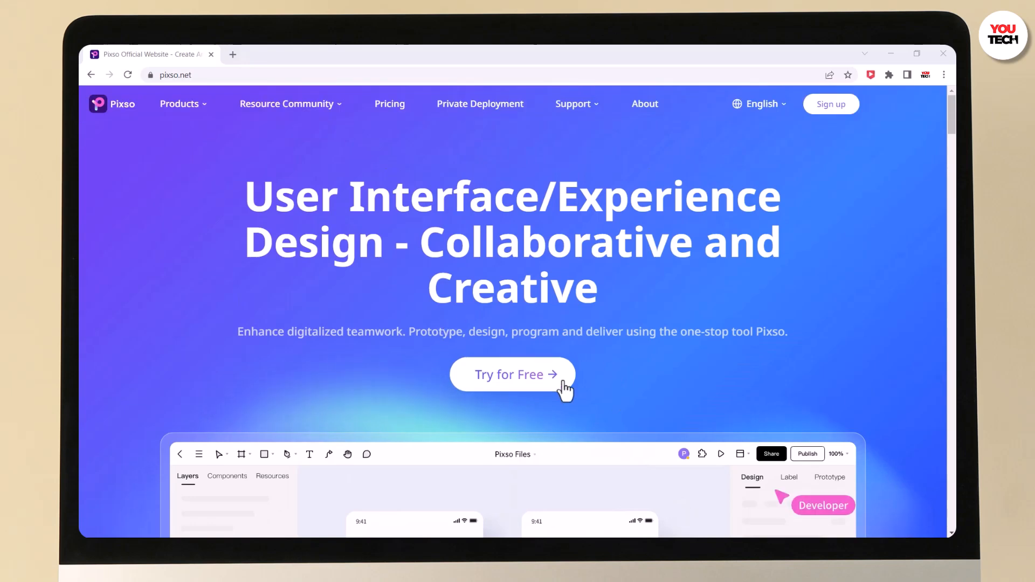
mouse_move(500, 398)
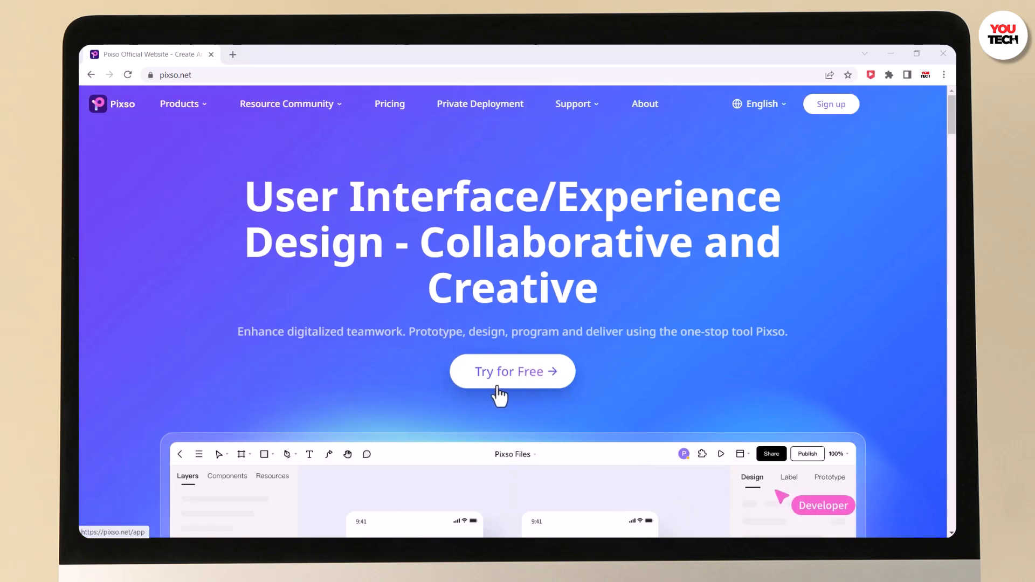